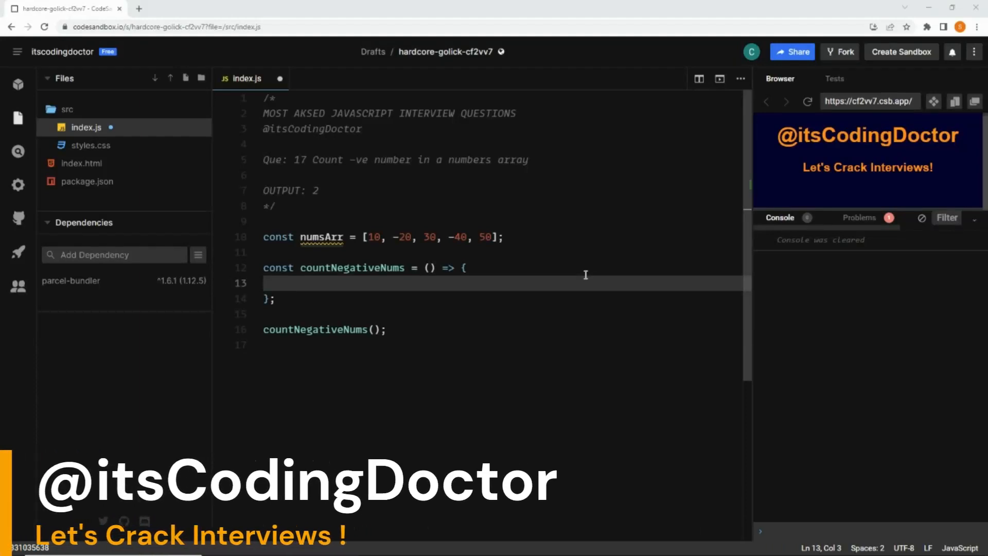
Add the arr parameter to countNegativeNums and call it with numsArr
{"action": "left_click", "coordinate": [313, 159]}
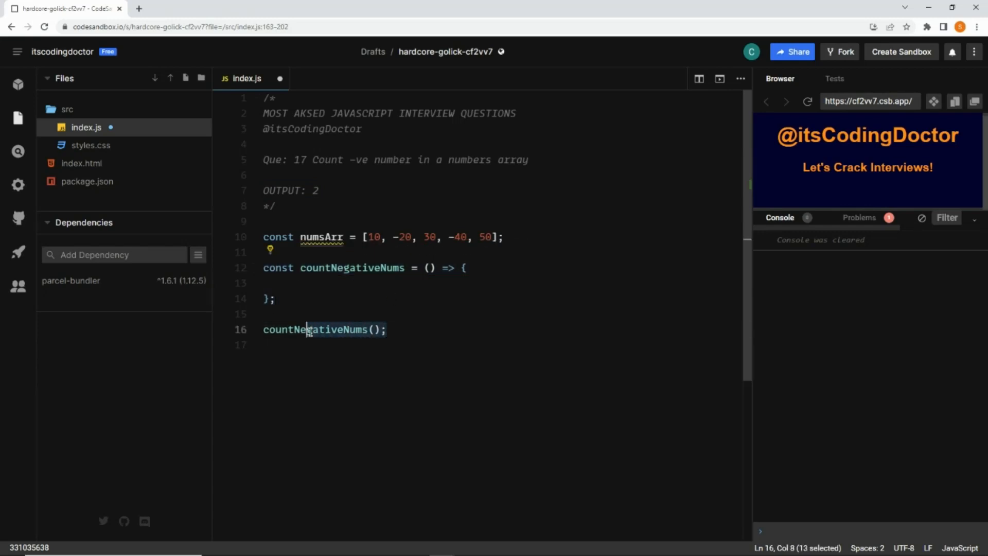
{"action": "left_click", "coordinate": [431, 267]}
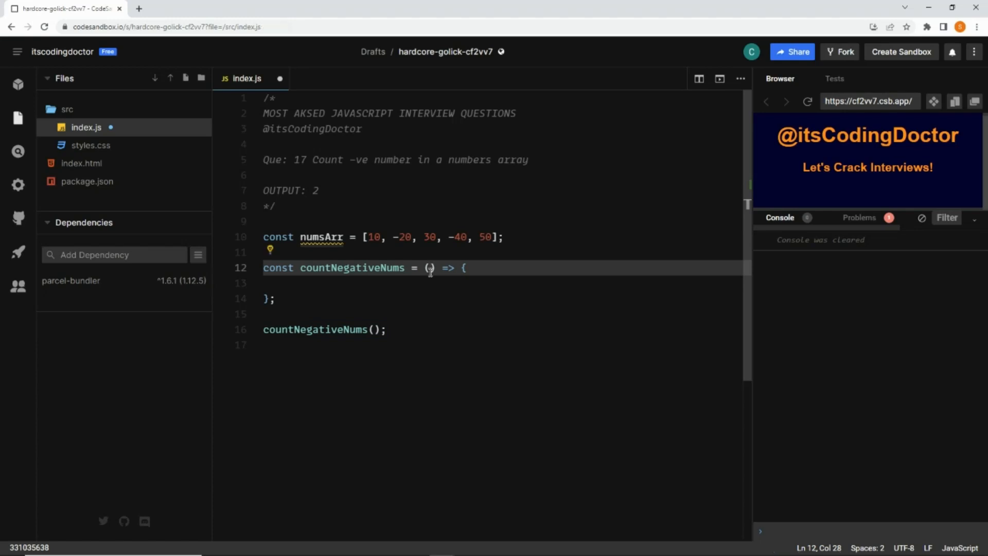
{"action": "type", "text": "arr"}
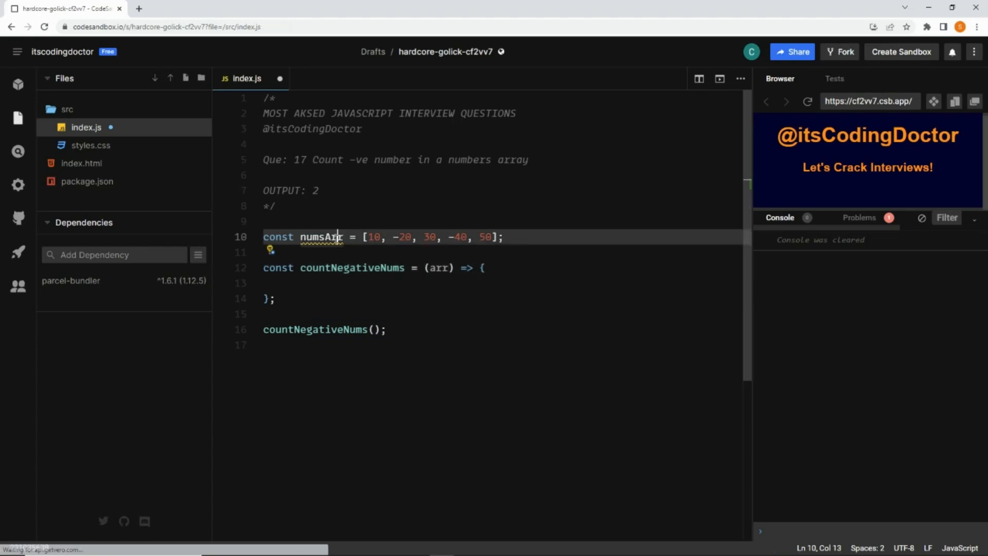
{"action": "left_click", "coordinate": [374, 329]}
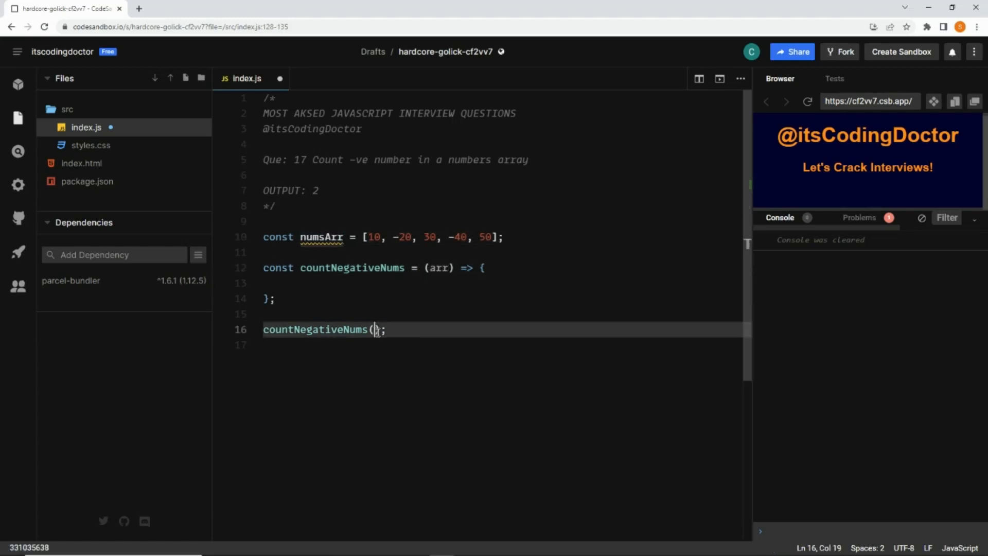
{"action": "type", "text": "numsArr"}
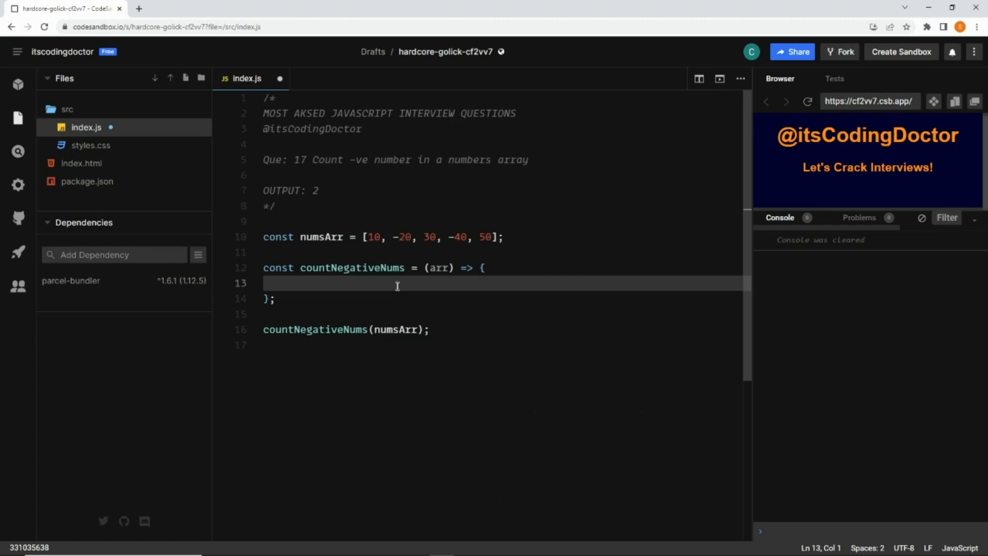
Write arr.filter(num => num < 0) in the function body
{"action": "type", "text": "arr.filt"}
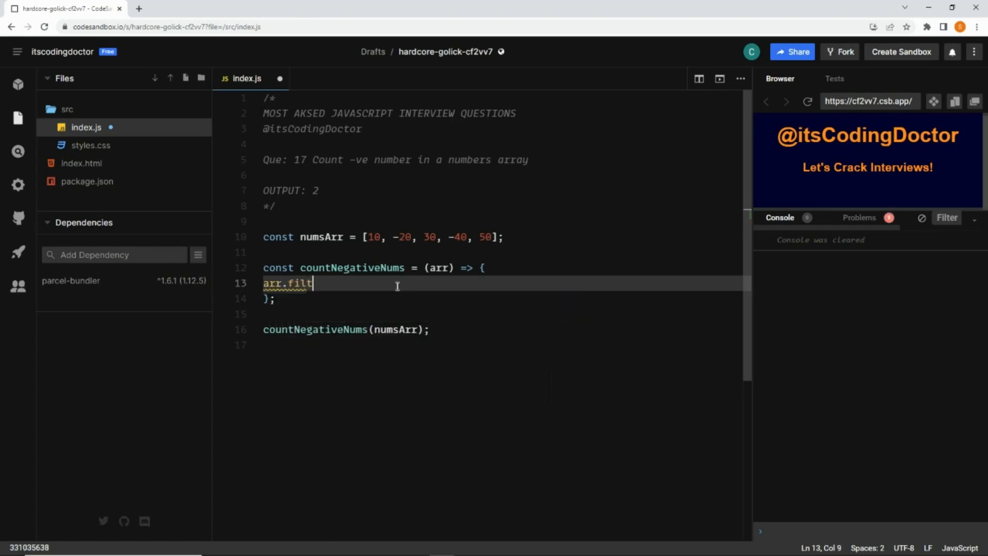
{"action": "type", "text": "er("}
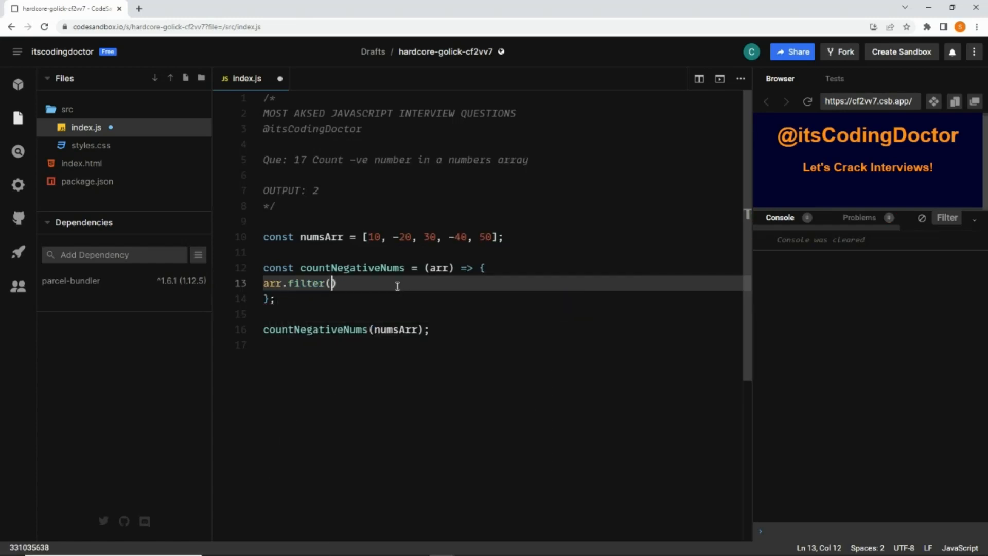
{"action": "type", "text": "num => num"}
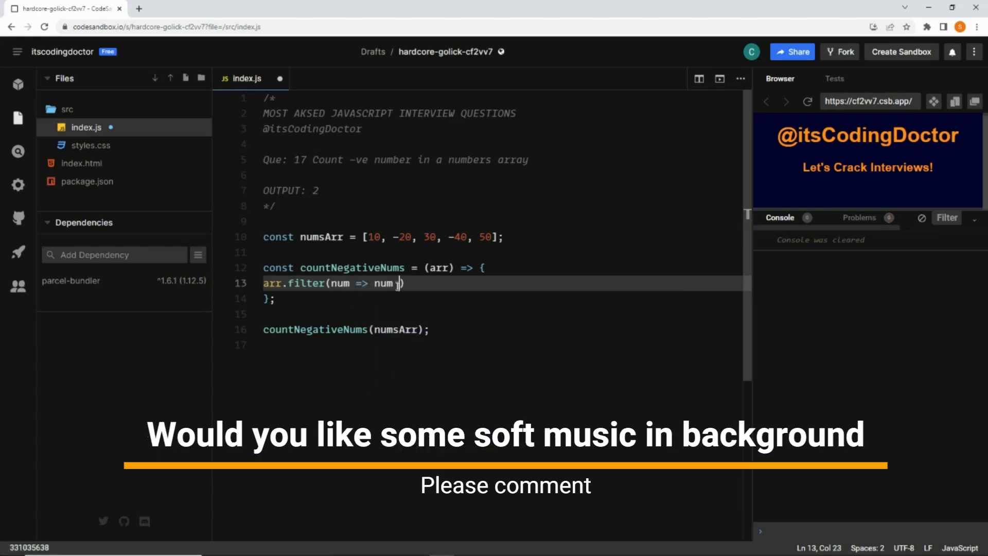
{"action": "type", "text": "< 0"}
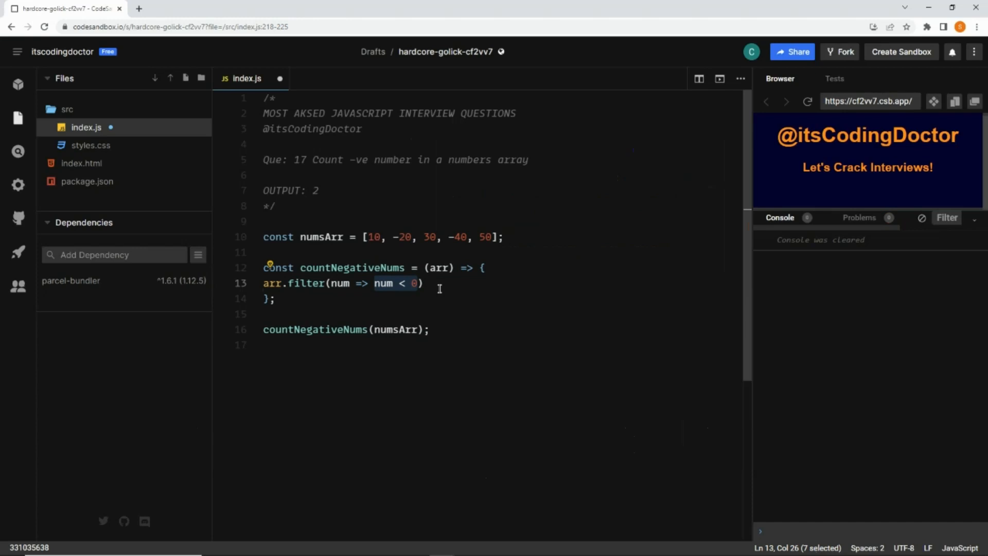
{"action": "double_click", "coordinate": [308, 283]}
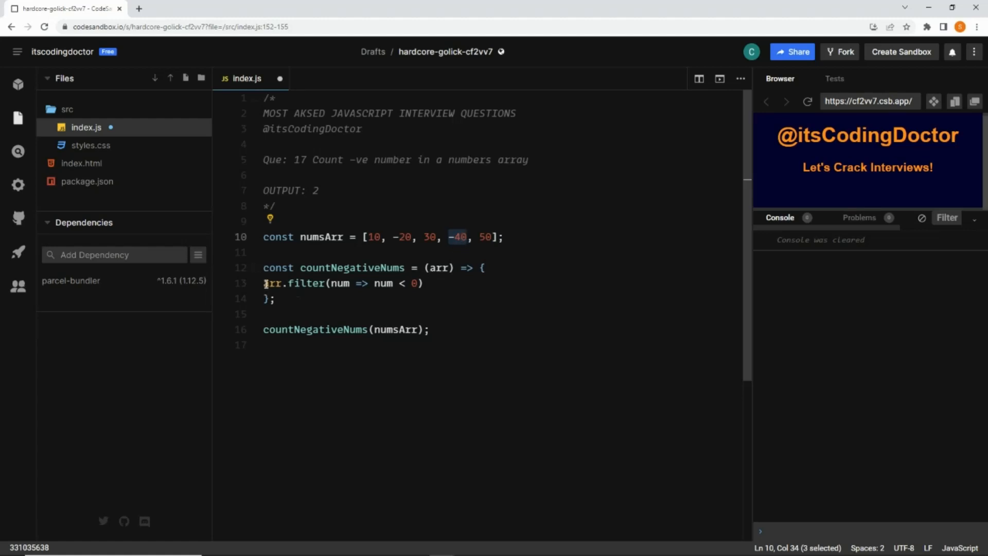
Store the filter result in const negNumsArr and return it
{"action": "left_click", "coordinate": [264, 283]}
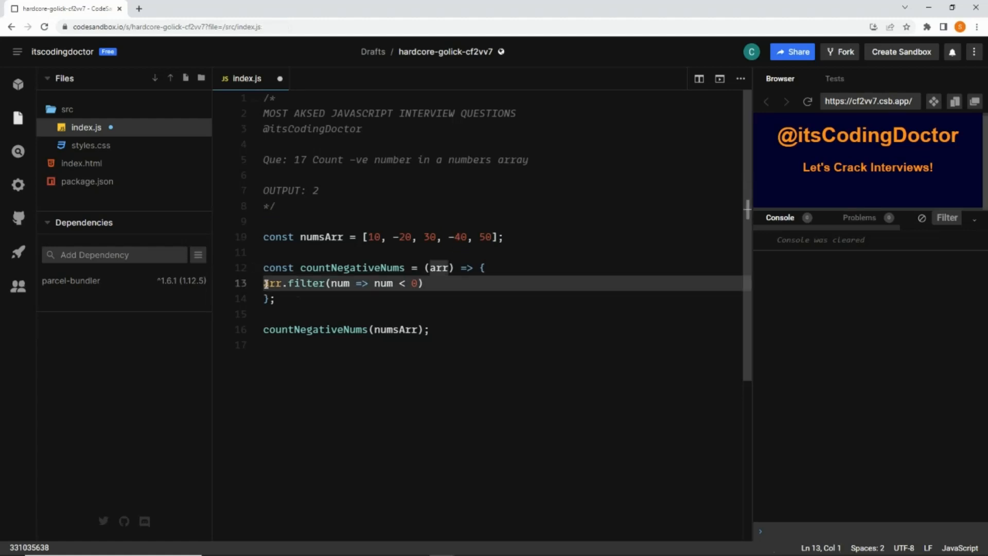
{"action": "type", "text": "const"}
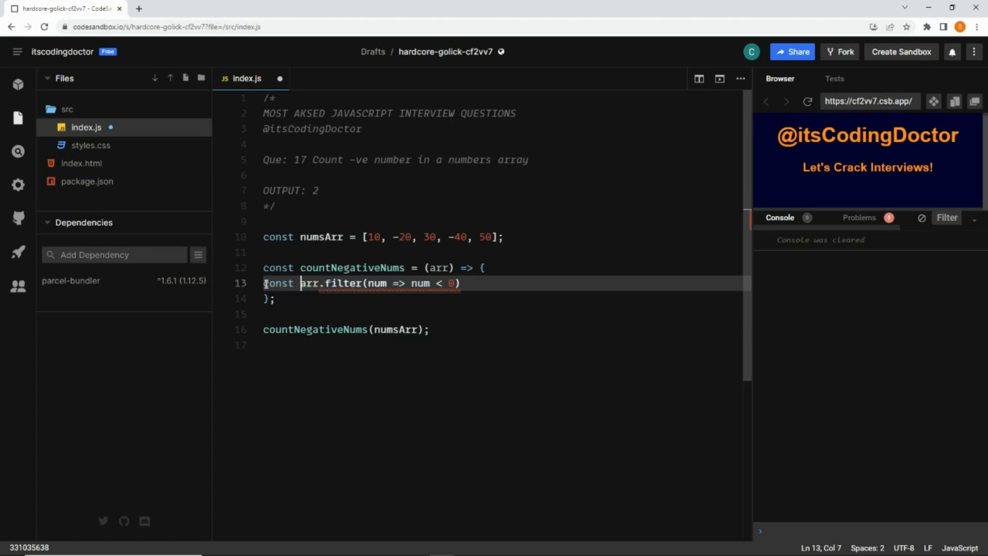
{"action": "type", "text": "neg"}
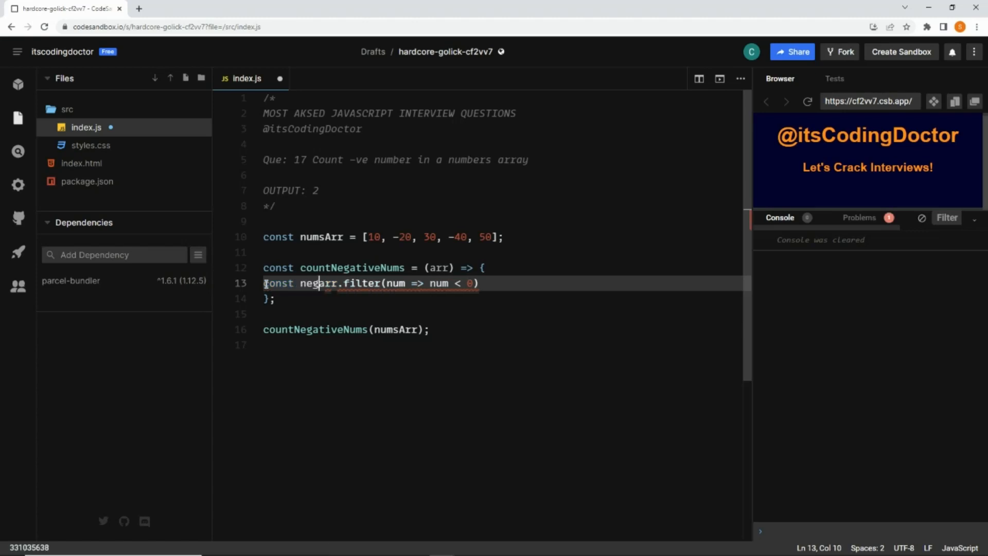
{"action": "type", "text": "NumsArr ="}
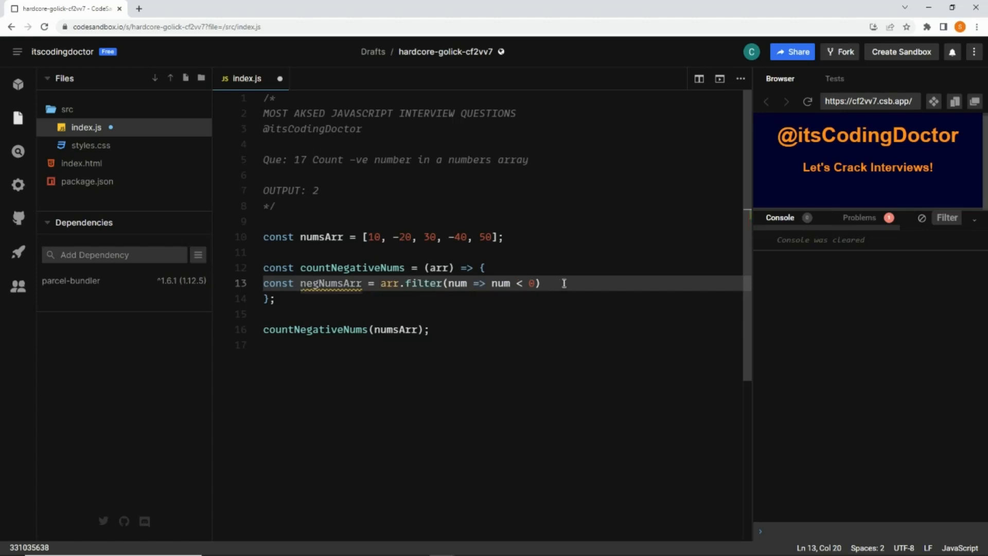
{"action": "type", "text": "return negNumsArr;"}
{"action": "left_click", "coordinate": [348, 330]}
{"action": "type", "text": "const res = "}
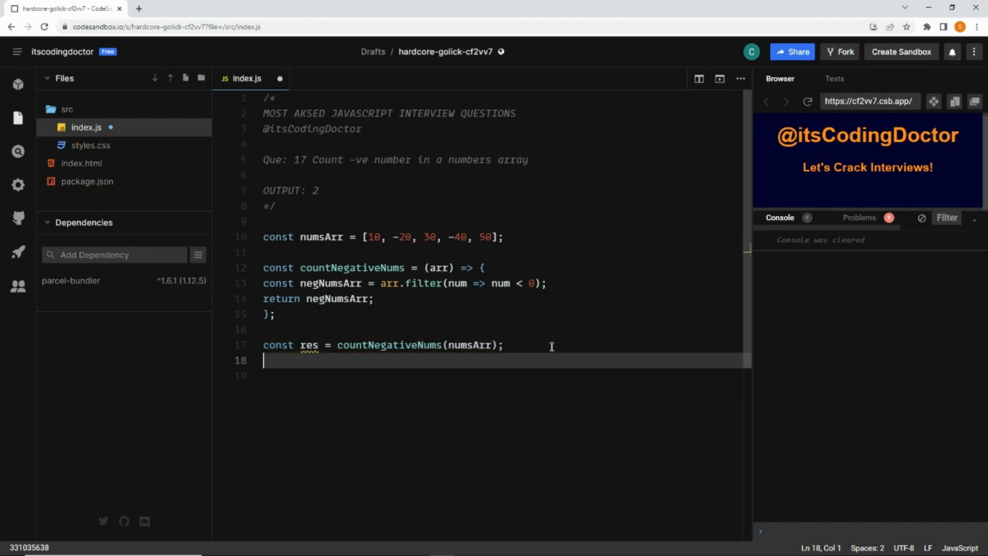
Add console.log(res) and change the return to negNumsArr.length
{"action": "type", "text": "console.log(res);"}
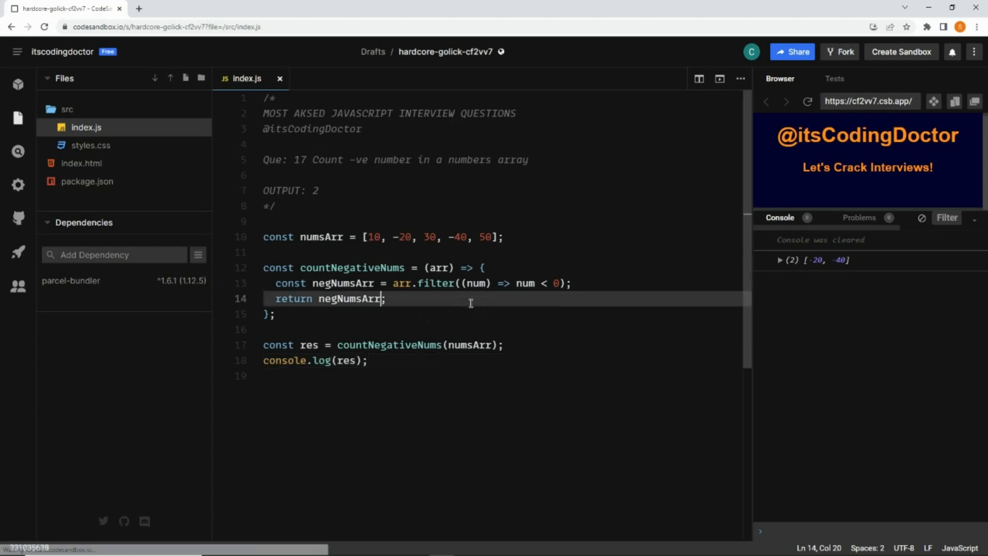
{"action": "type", "text": ".le"}
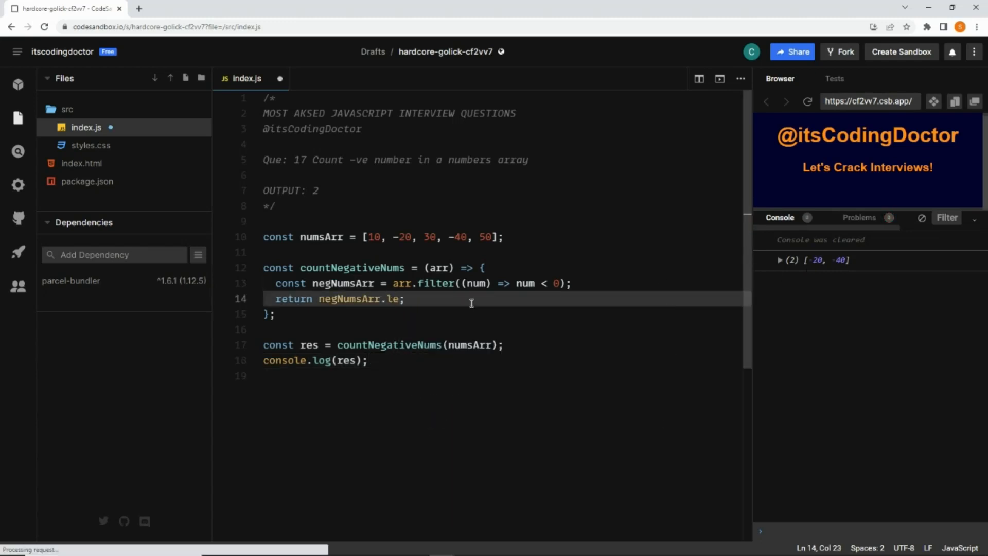
{"action": "type", "text": "ngth"}
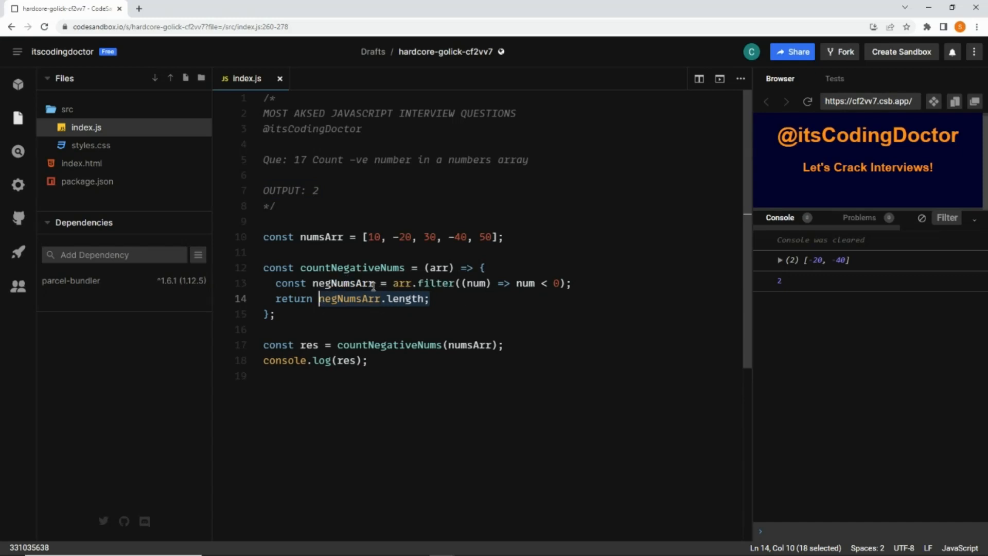
Move .length onto the filter expression and rename the variable to negNumsCount
{"action": "left_click", "coordinate": [572, 284]}
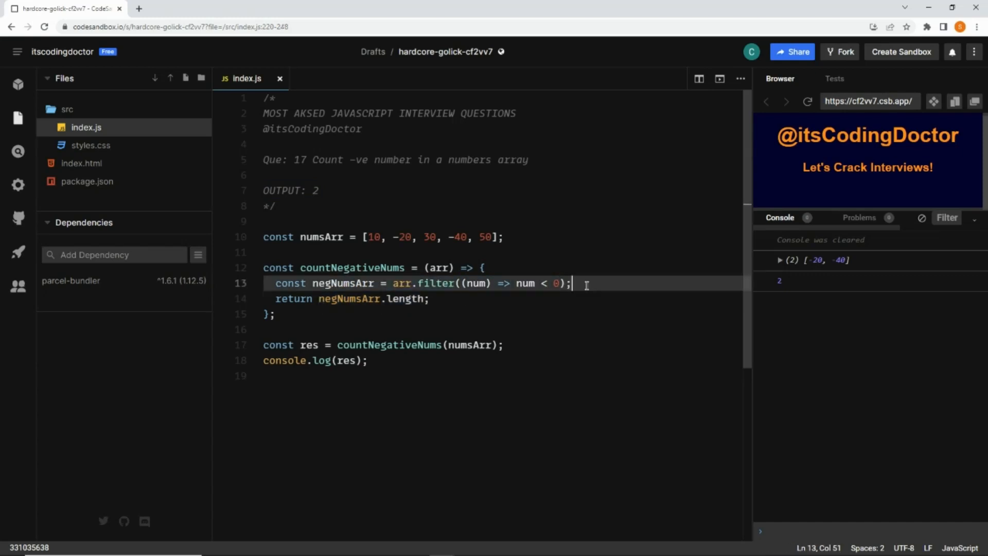
{"action": "type", "text": "length"}
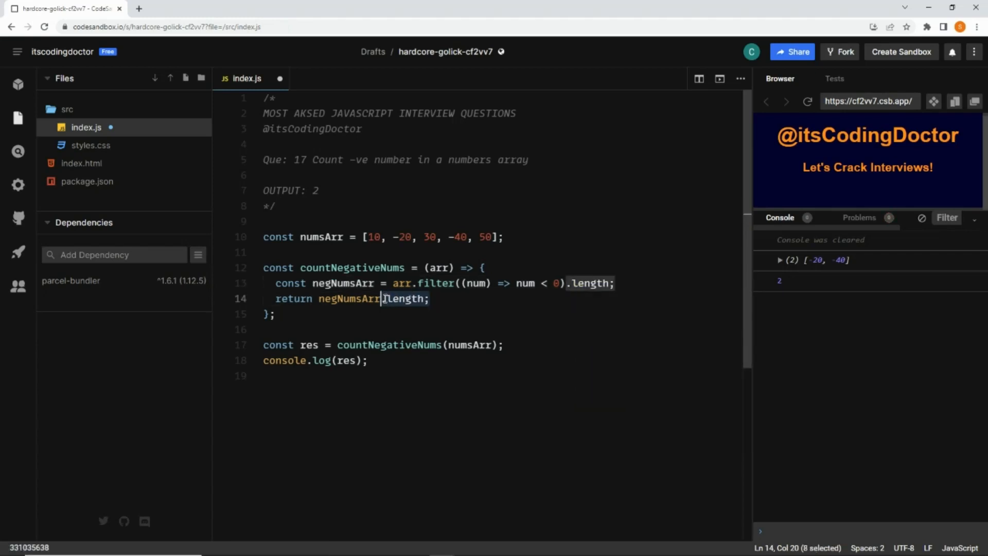
{"action": "key", "text": "Backspace"}
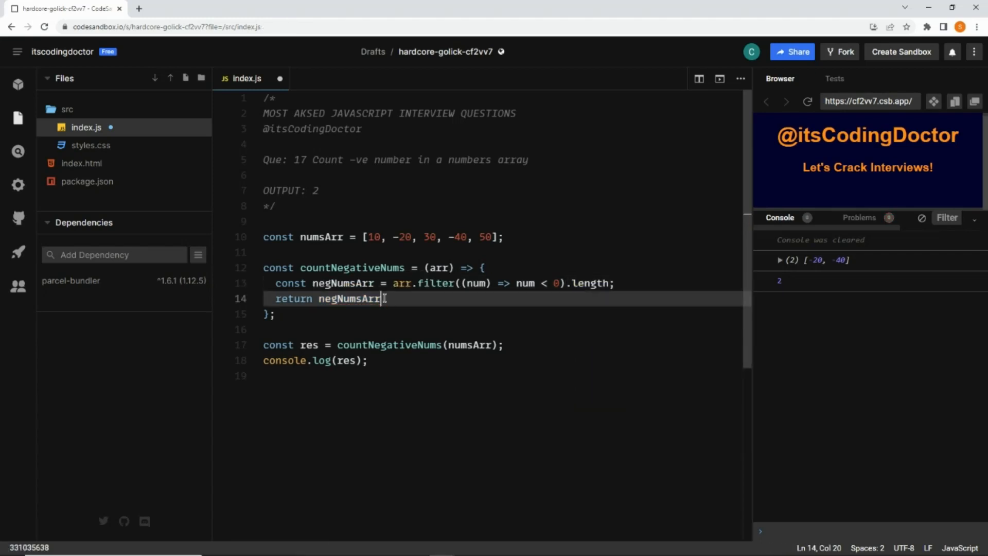
{"action": "type", "text": "Count"}
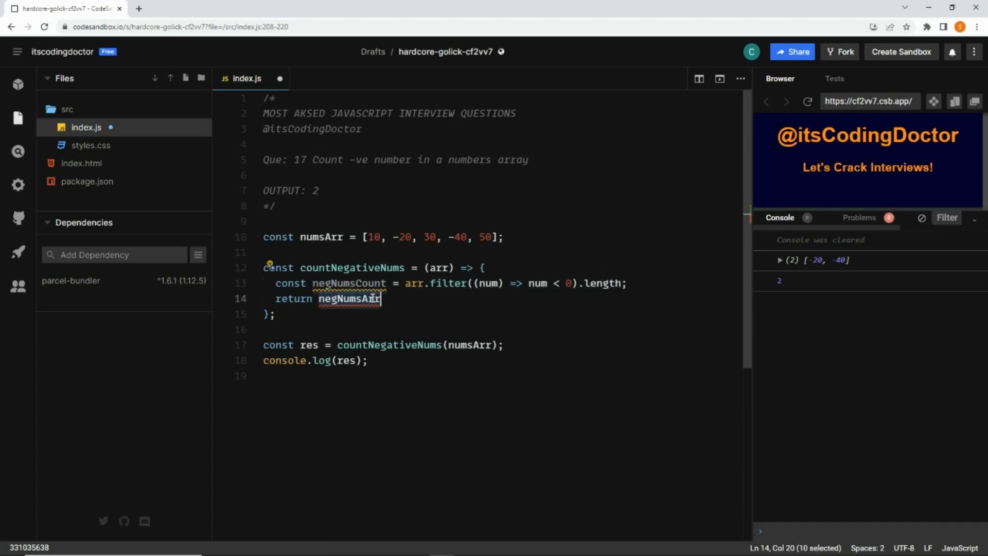
{"action": "type", "text": "negNumsCount"}
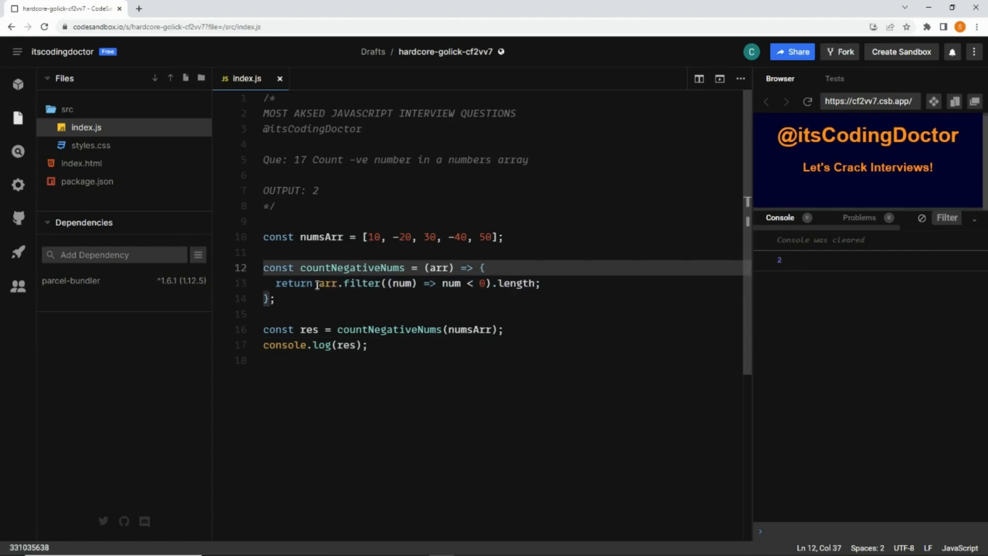
Delete the return keyword and the leftover blank line, leaving a one-line arrow
{"action": "double_click", "coordinate": [294, 284]}
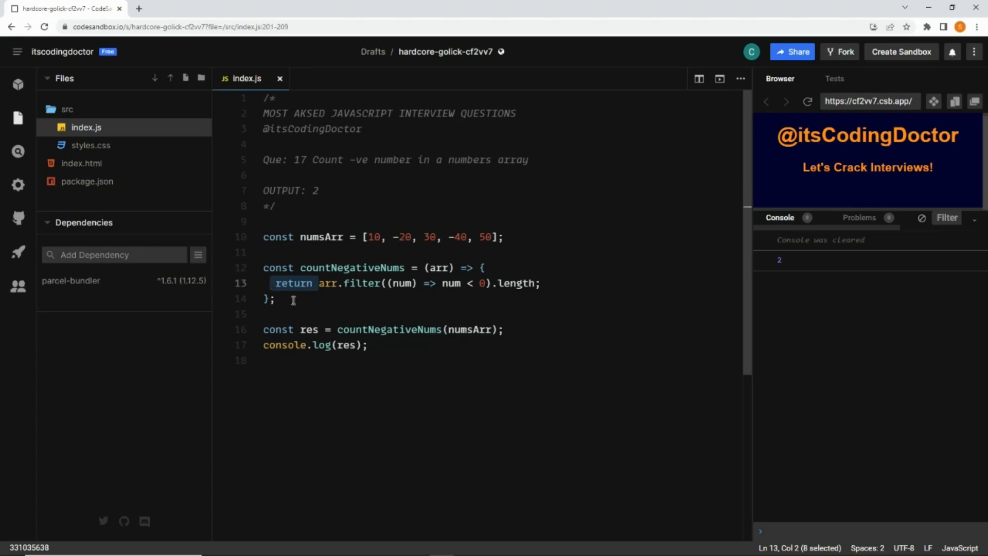
{"action": "key", "text": "Backspace"}
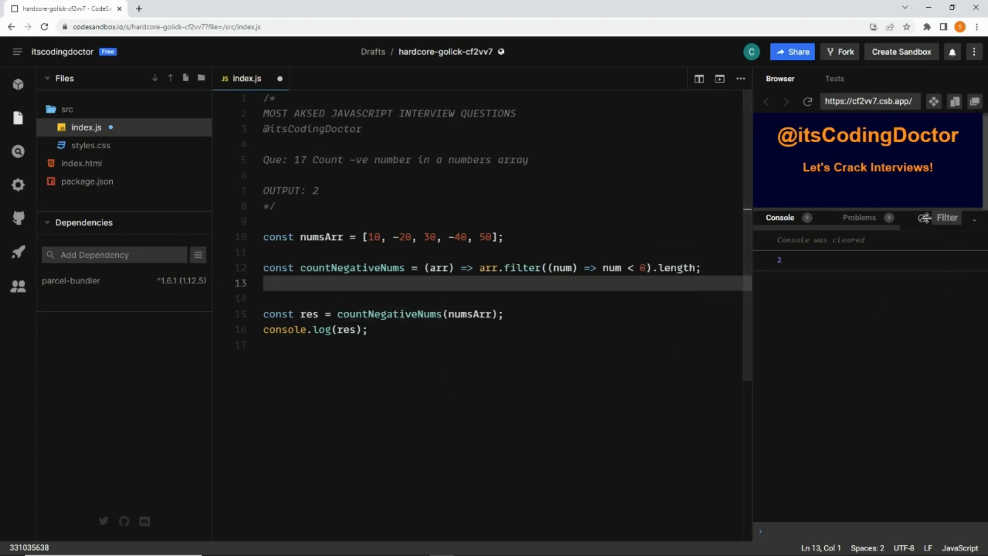
{"action": "key", "text": "Backspace"}
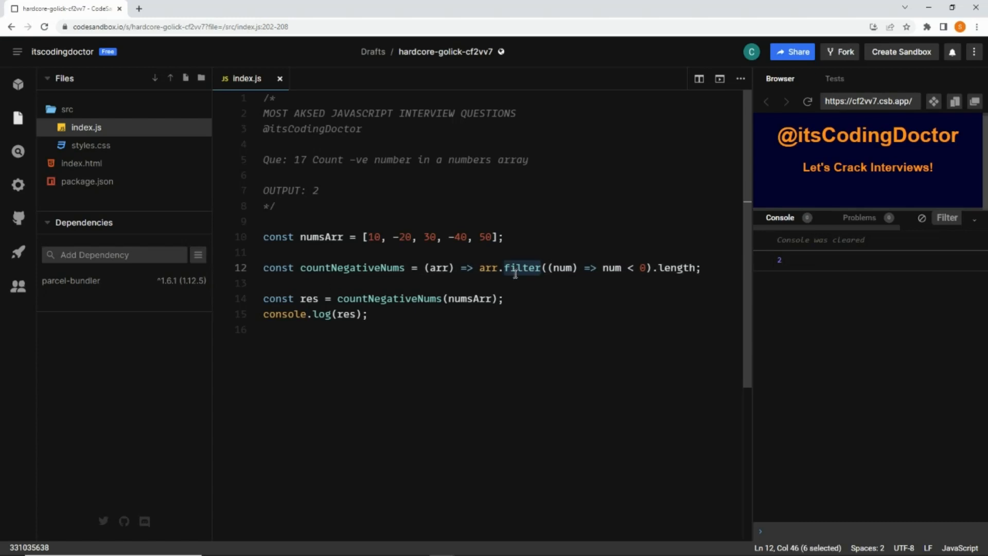
{"action": "mouse_move", "coordinate": [840, 277]}
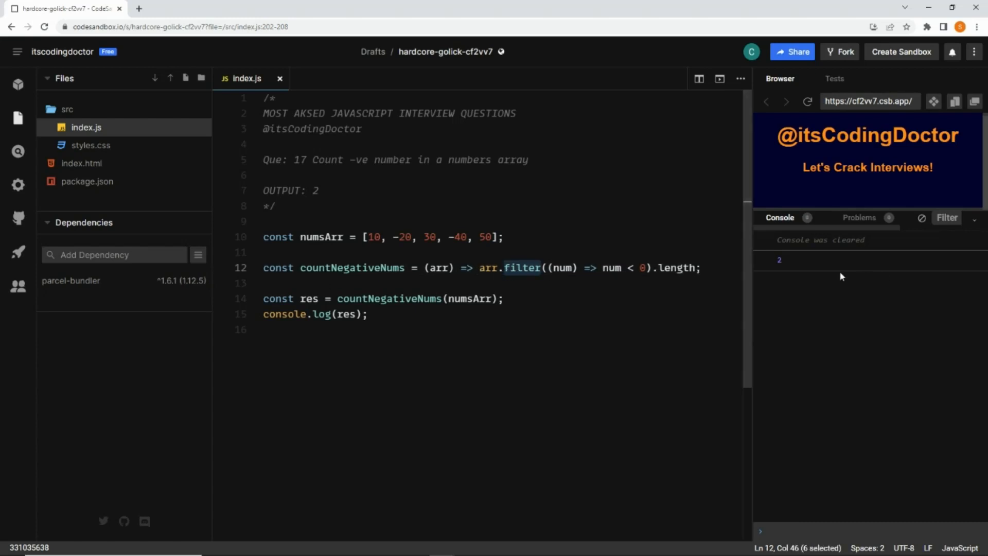
Write arr.reduce((acc, curr) => {}, 0) as the new function body
{"action": "left_click", "coordinate": [701, 267]}
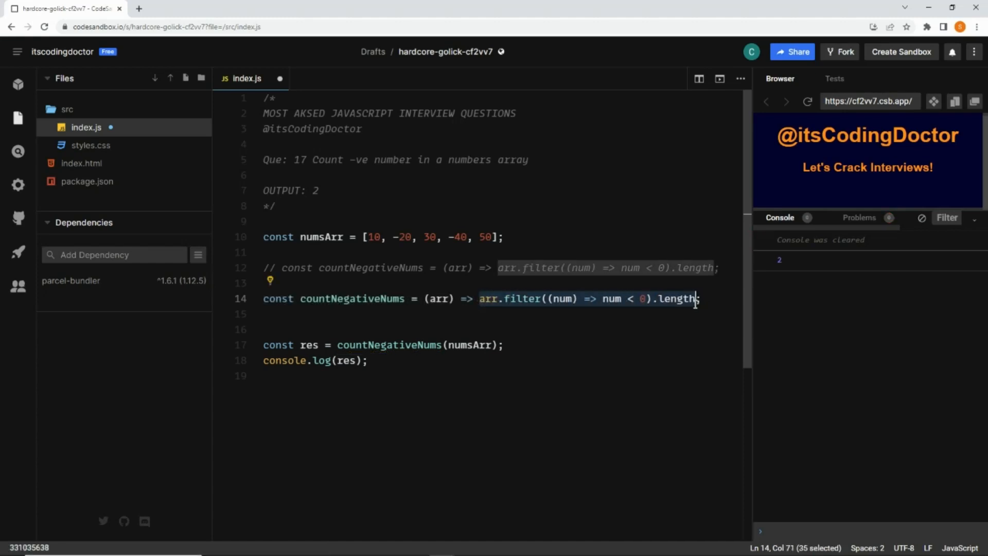
{"action": "type", "text": "{"}
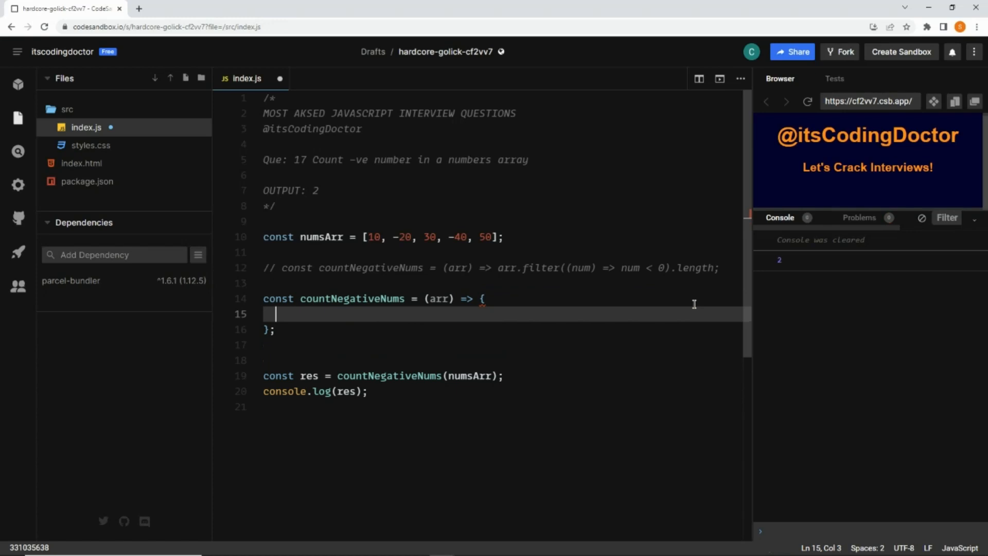
{"action": "type", "text": "arr.reduce(n"}
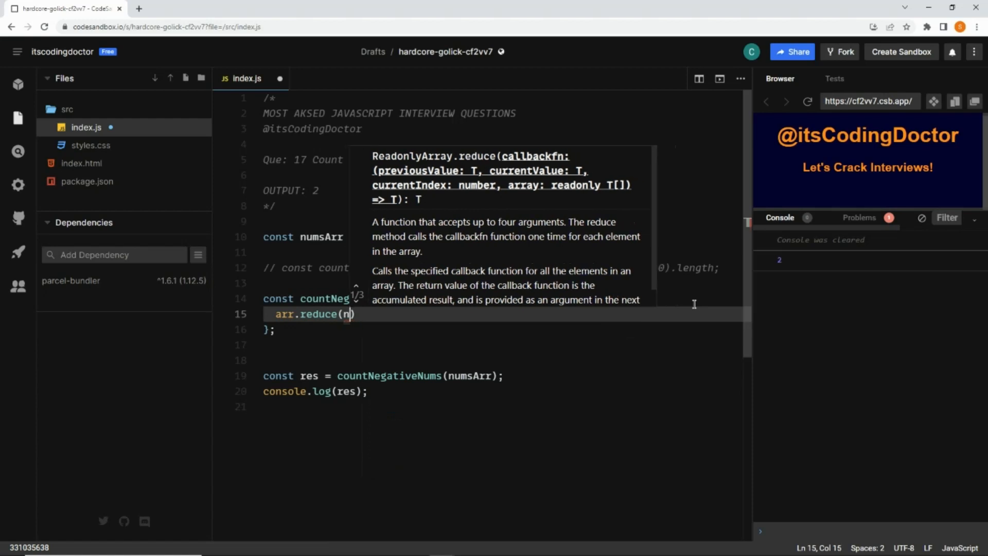
{"action": "type", "text": "("}
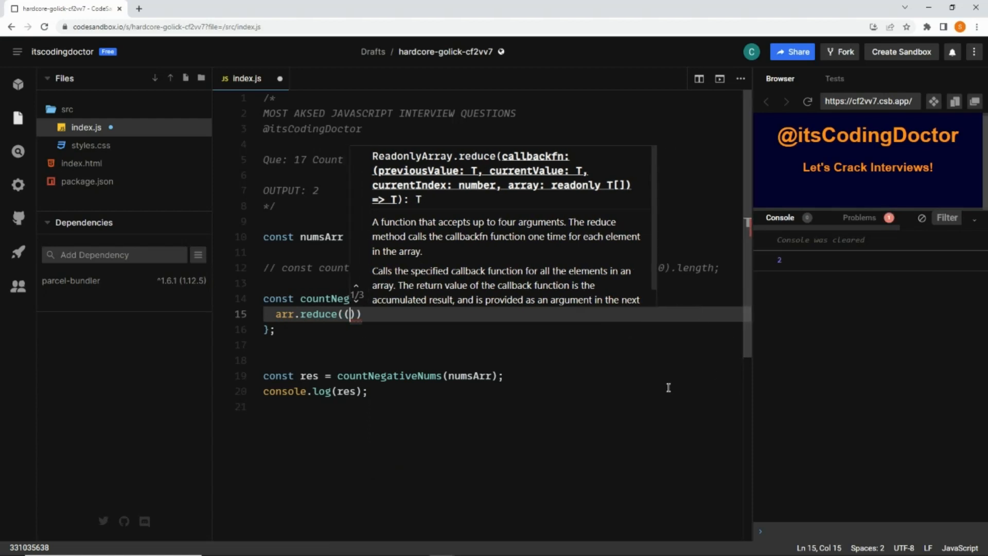
{"action": "type", "text": "acc, curr"}
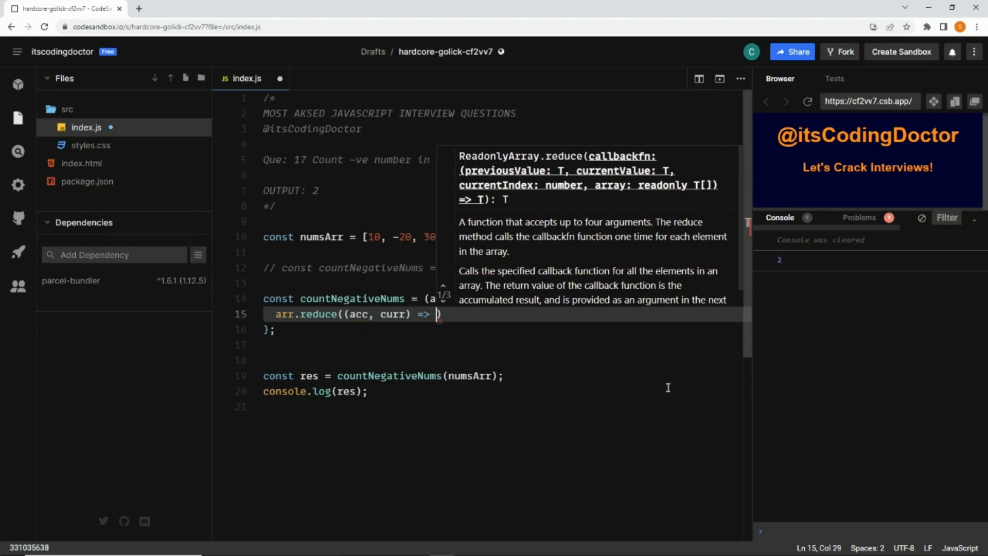
{"action": "type", "text": "{"}
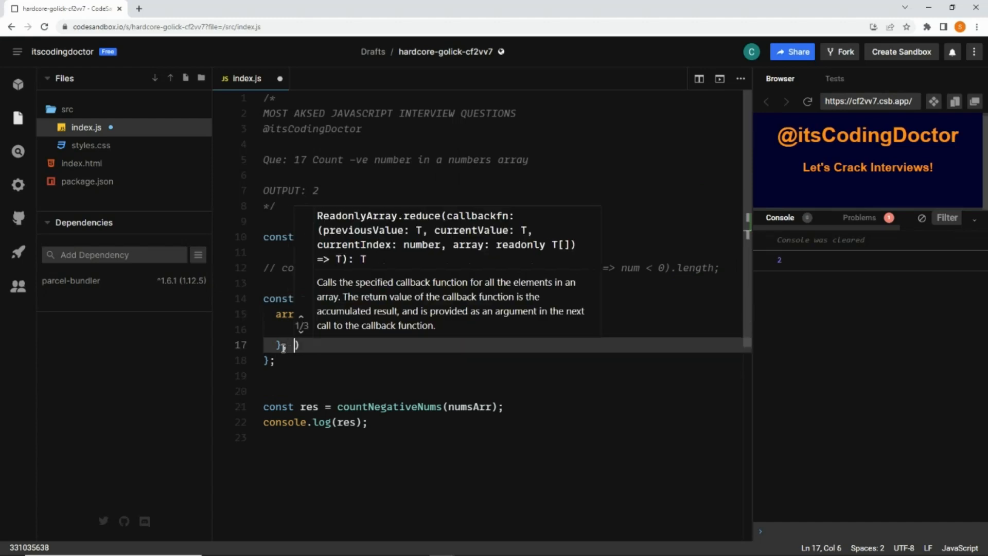
{"action": "type", "text": "0"}
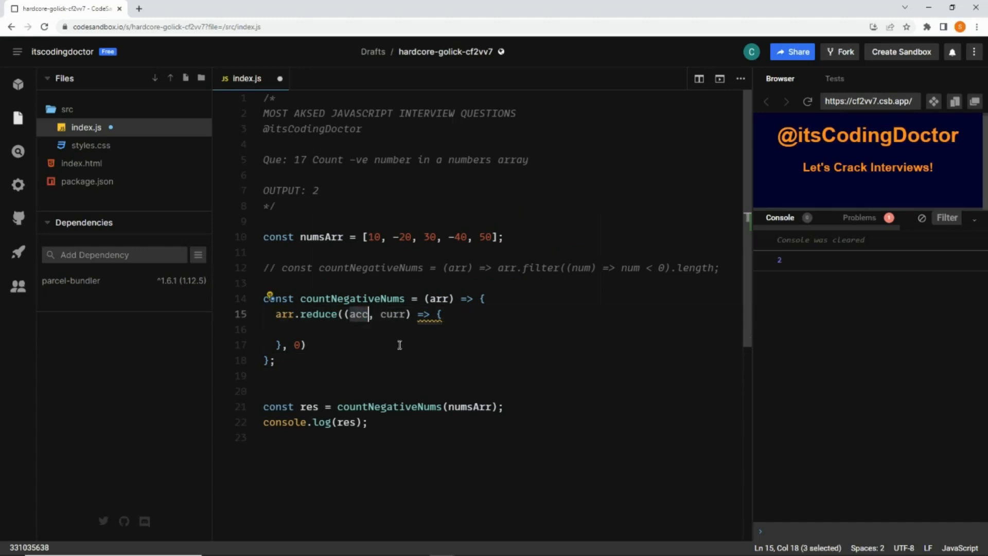
{"action": "left_click", "coordinate": [298, 345]}
{"action": "type", "text": "[]"}
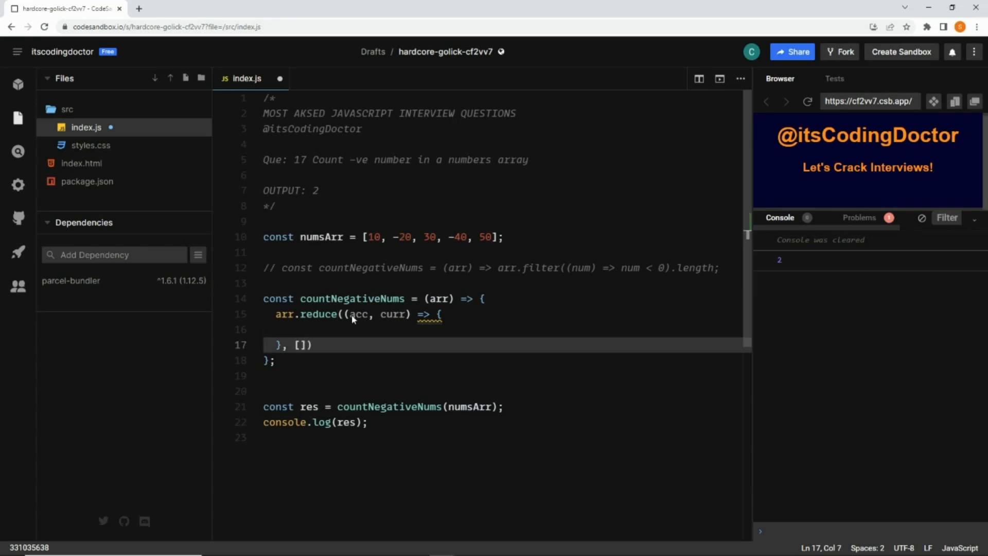
{"action": "left_click", "coordinate": [302, 345]}
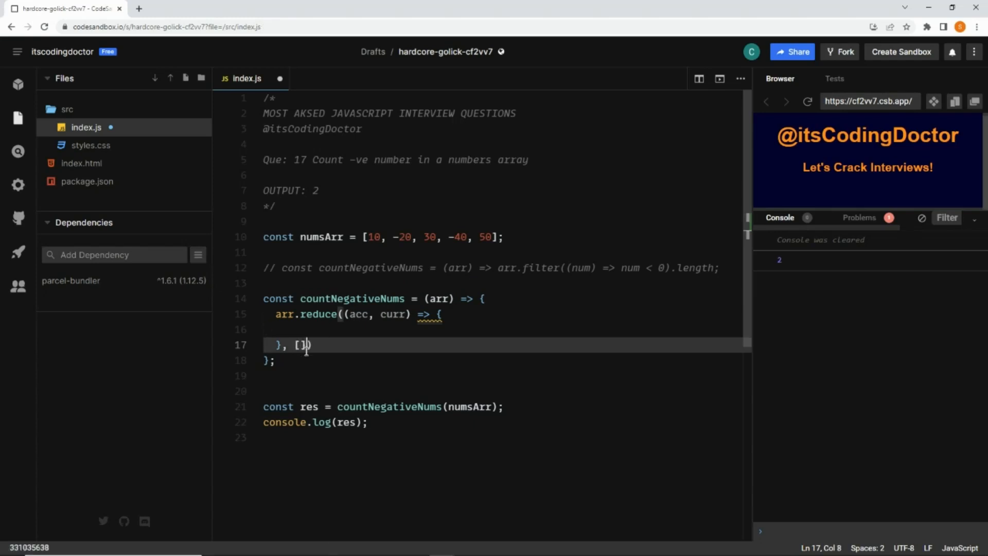
{"action": "type", "text": "0"}
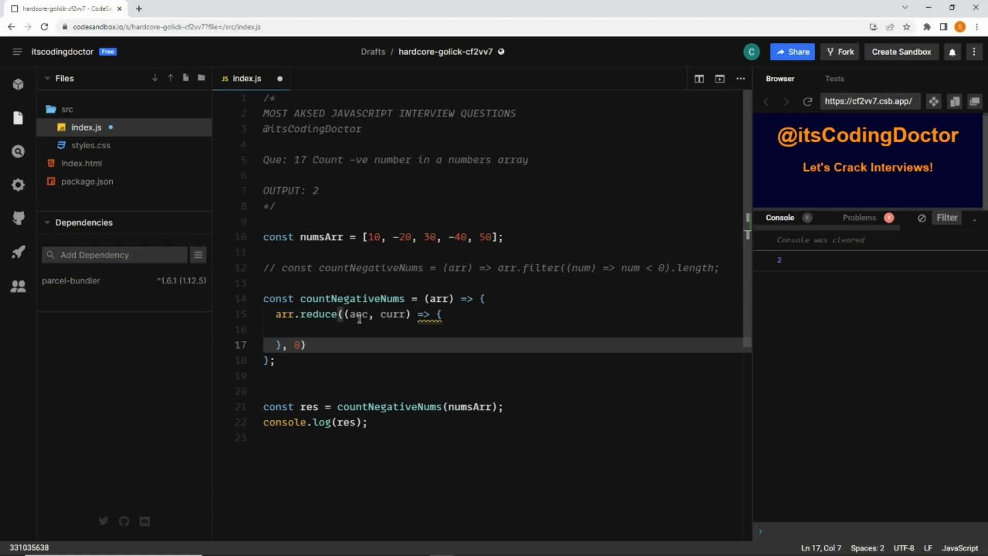
Inside the reduce callback, add if (curr < 0) { return acc + 1 }
{"action": "left_click", "coordinate": [401, 329]}
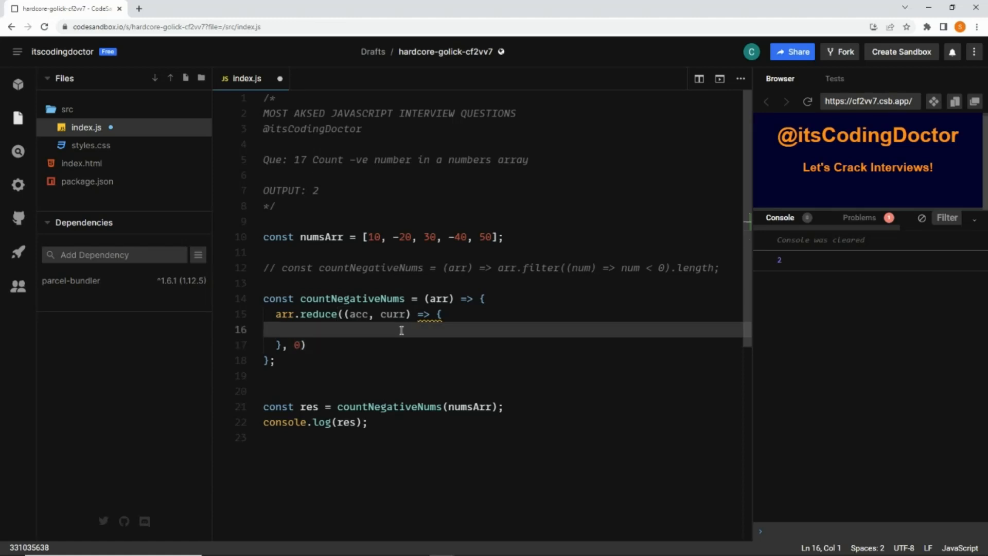
{"action": "type", "text": "if("}
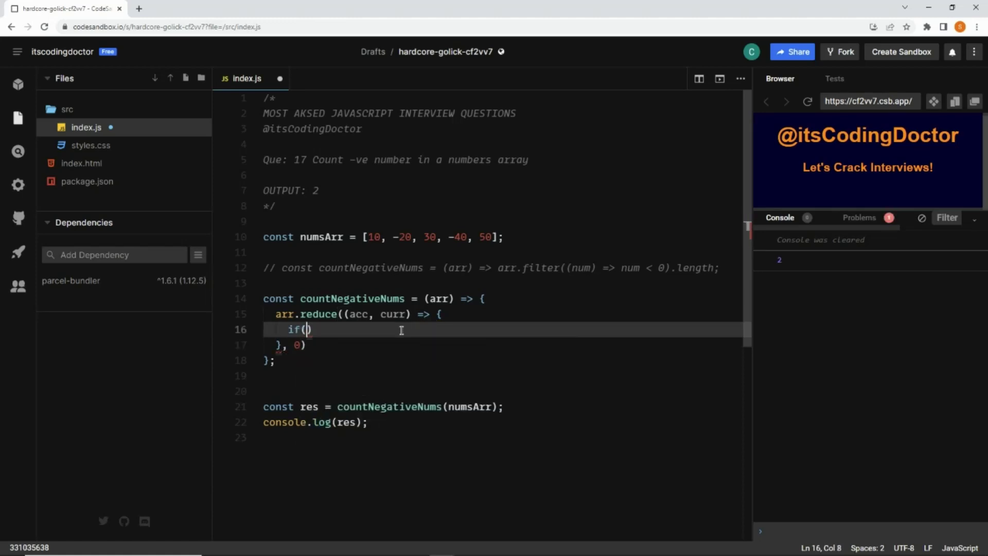
{"action": "mouse_move", "coordinate": [404, 344]}
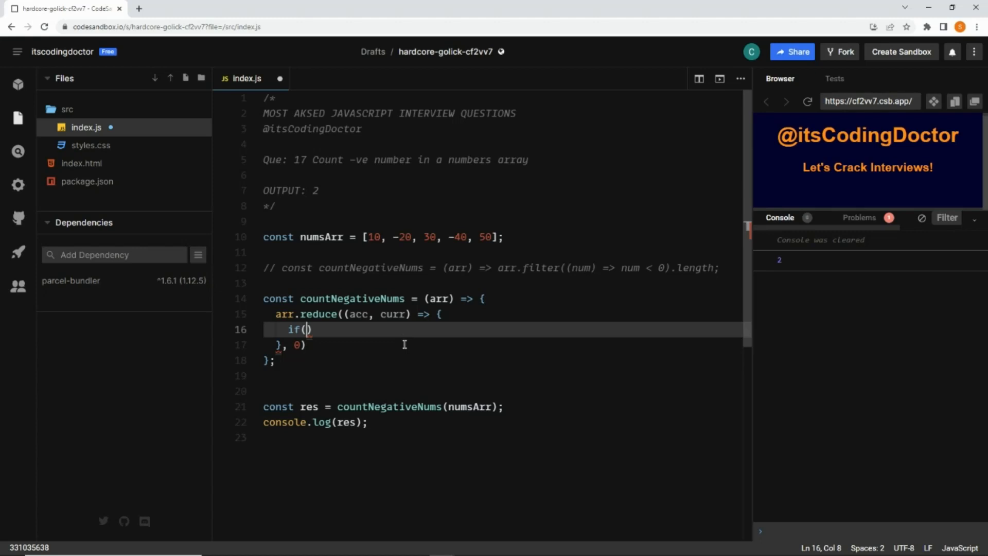
{"action": "type", "text": "curr <"}
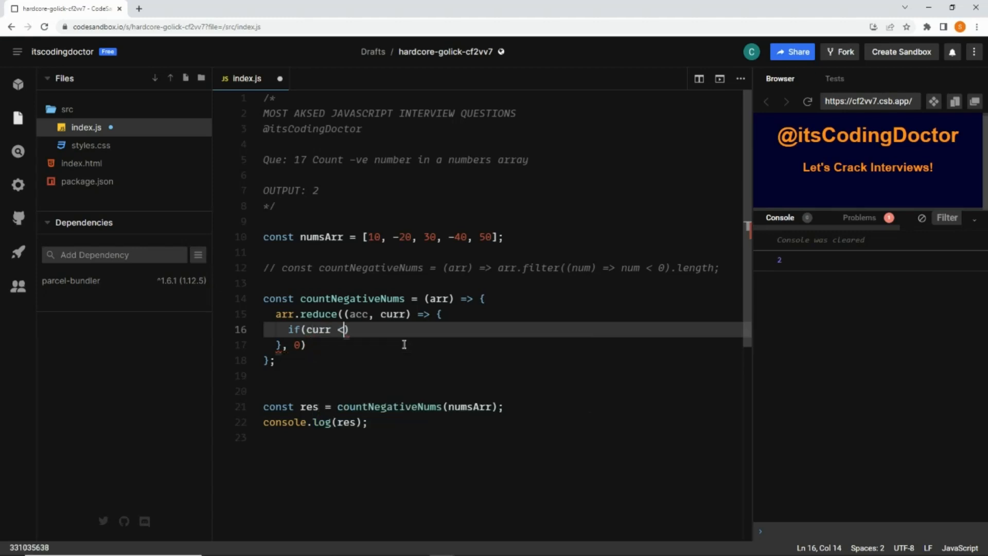
{"action": "type", "text": "0)"}
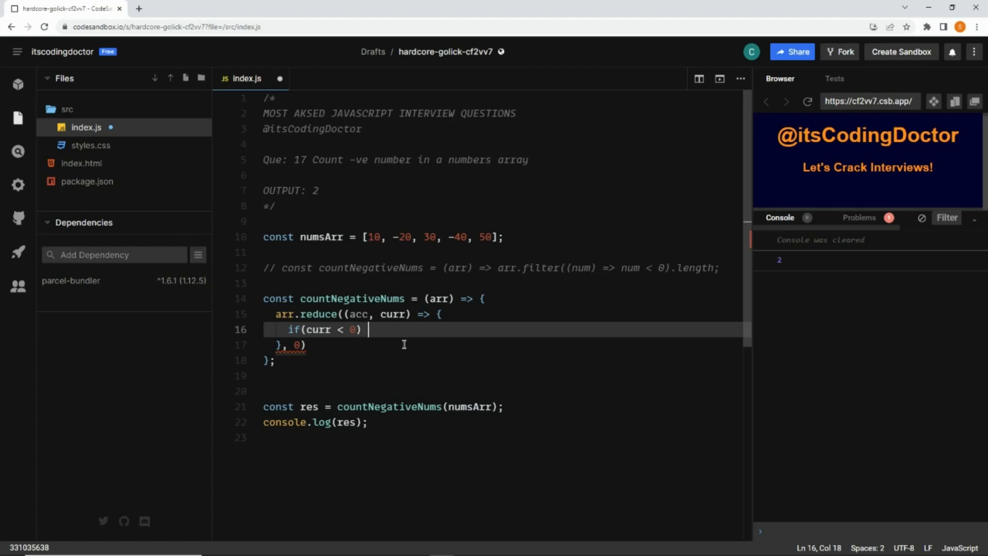
{"action": "type", "text": "{"}
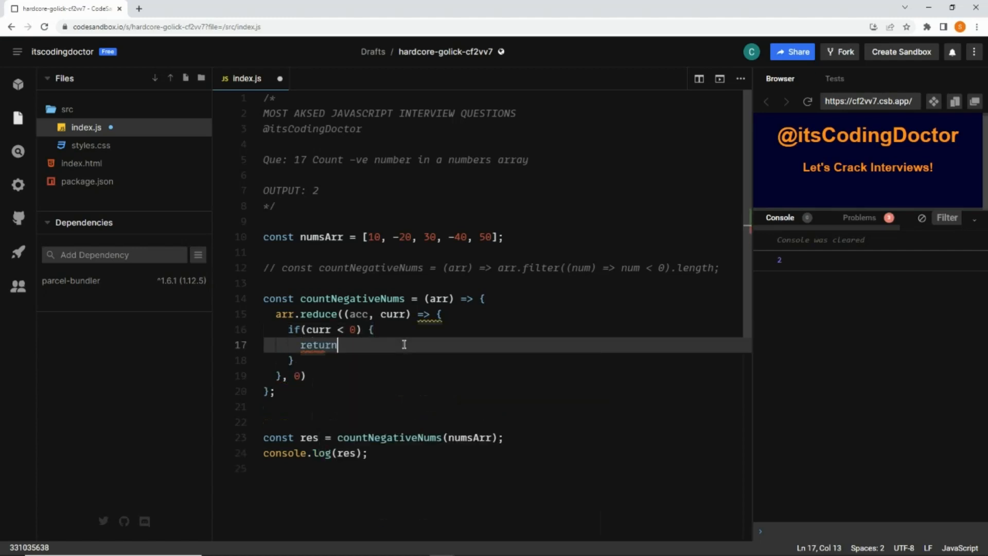
{"action": "type", "text": "acc"}
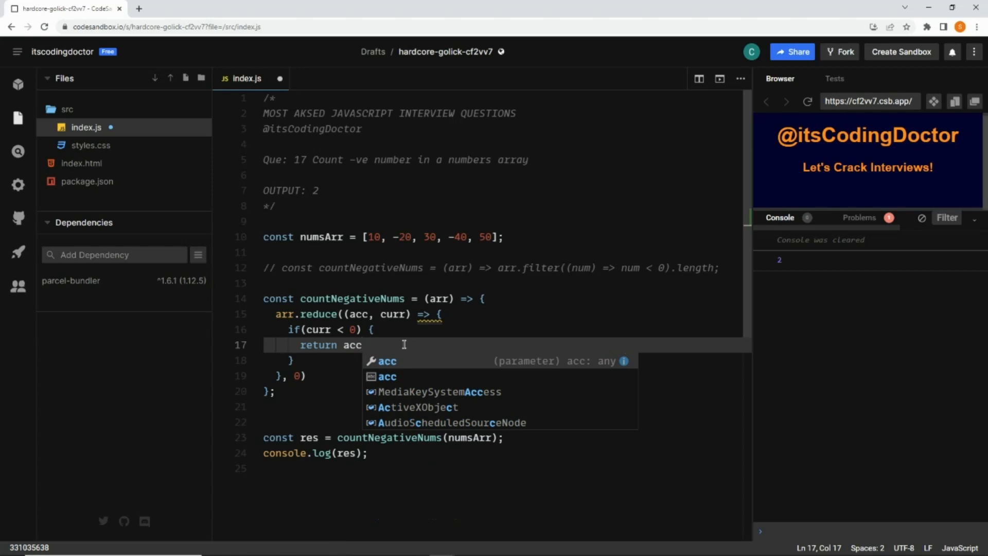
{"action": "type", "text": "+ 1"}
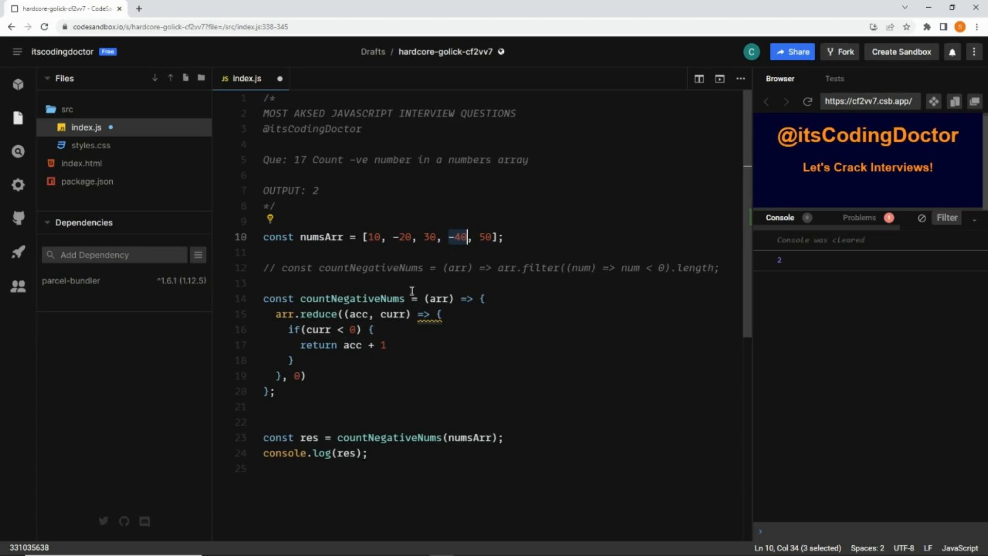
Add return acc; after the if block and prefix arr.reduce with return
{"action": "double_click", "coordinate": [353, 345]}
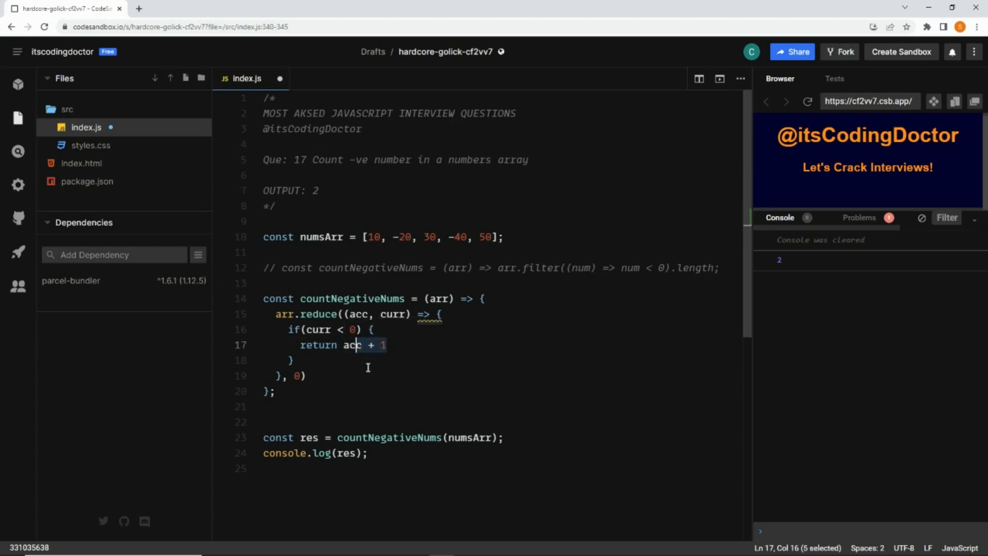
{"action": "key", "text": "Enter"}
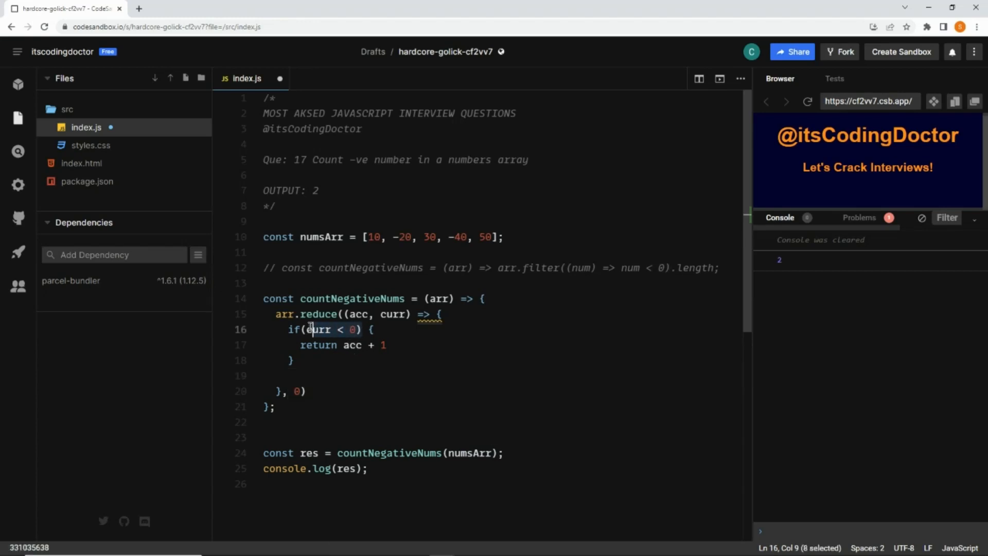
{"action": "left_click", "coordinate": [322, 377]}
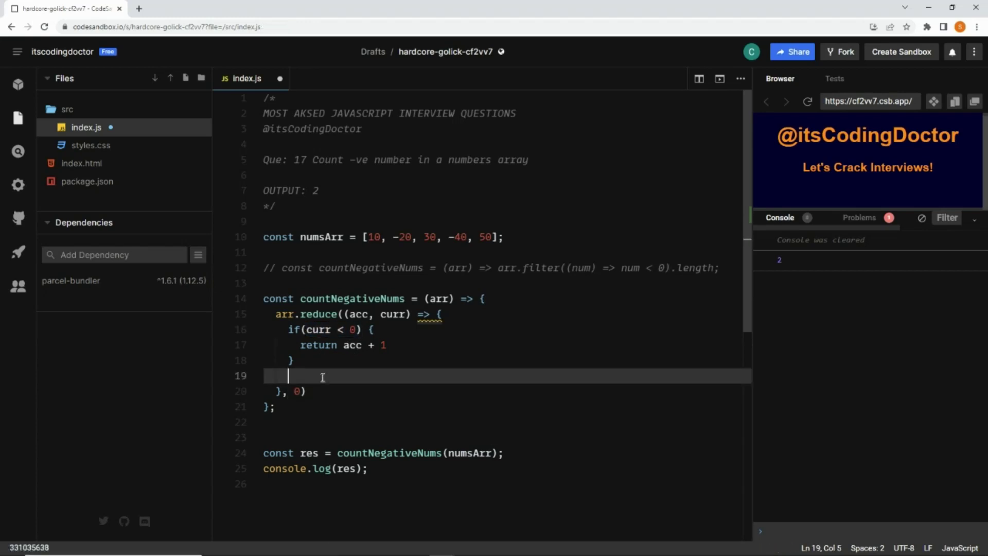
{"action": "type", "text": "return"}
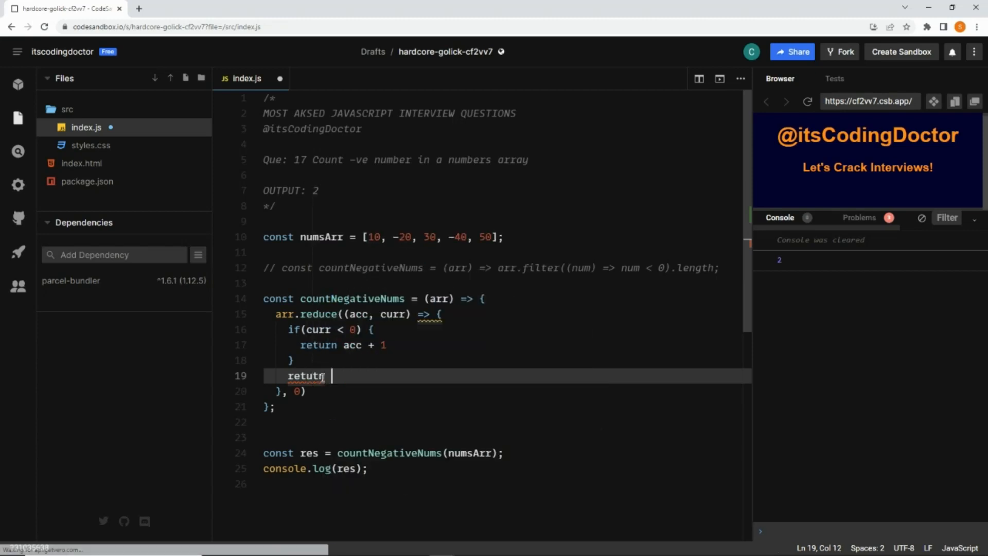
{"action": "key", "text": "Backspace"}
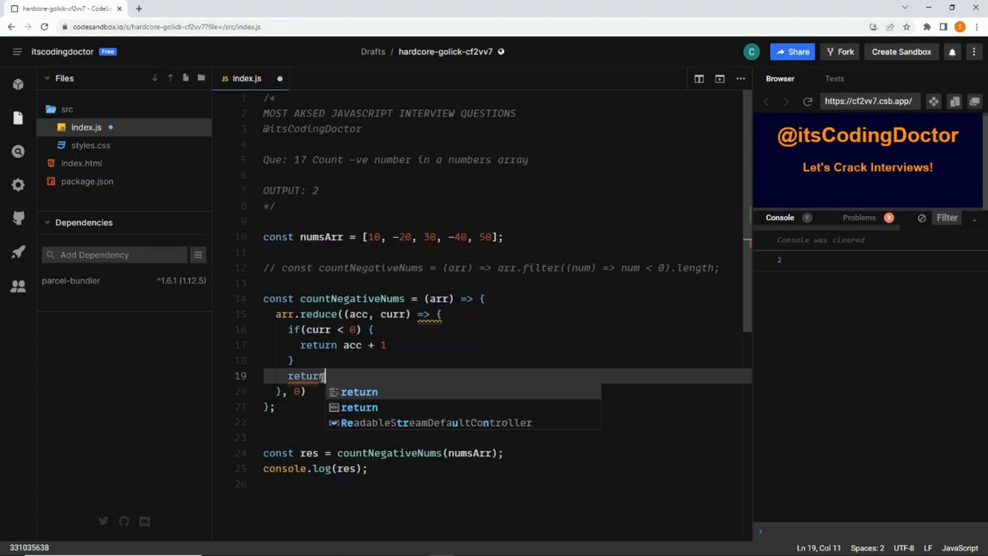
{"action": "type", "text": "acc"}
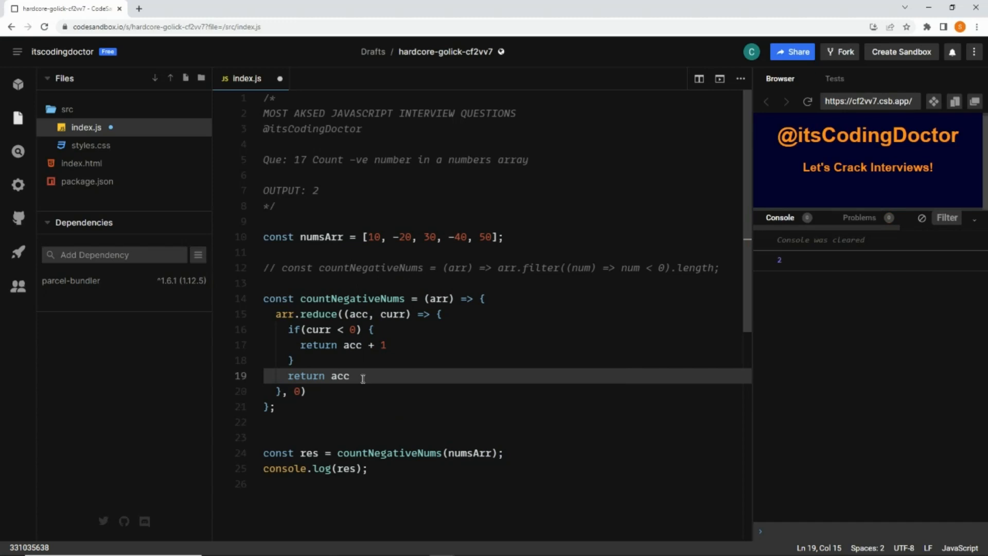
{"action": "type", "text": ";"}
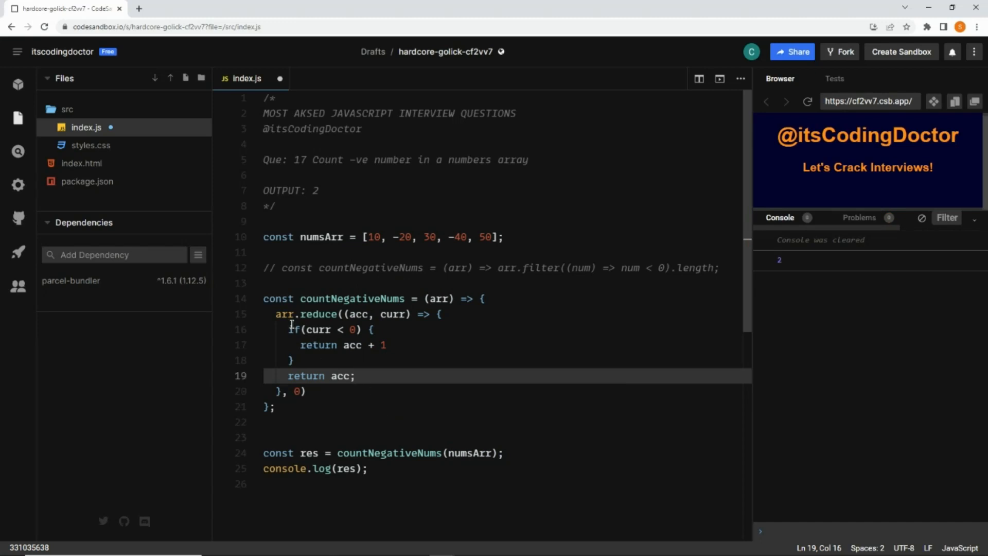
{"action": "left_click", "coordinate": [277, 314]}
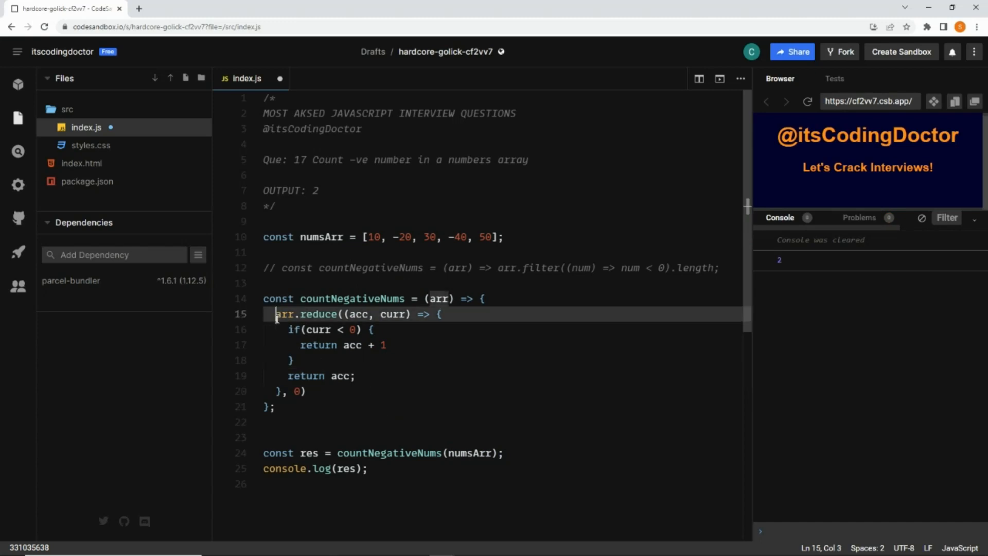
{"action": "type", "text": "return"}
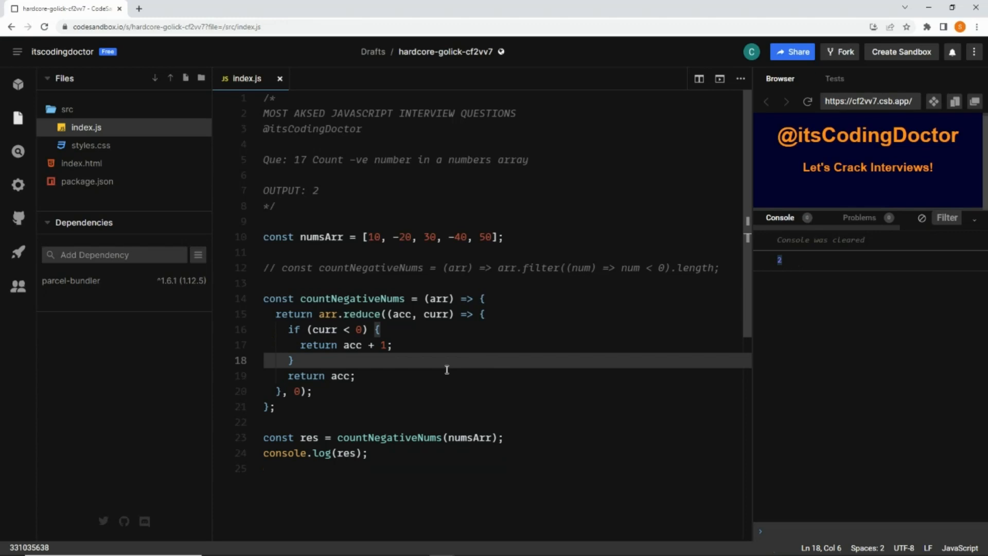
{"action": "mouse_move", "coordinate": [507, 315]}
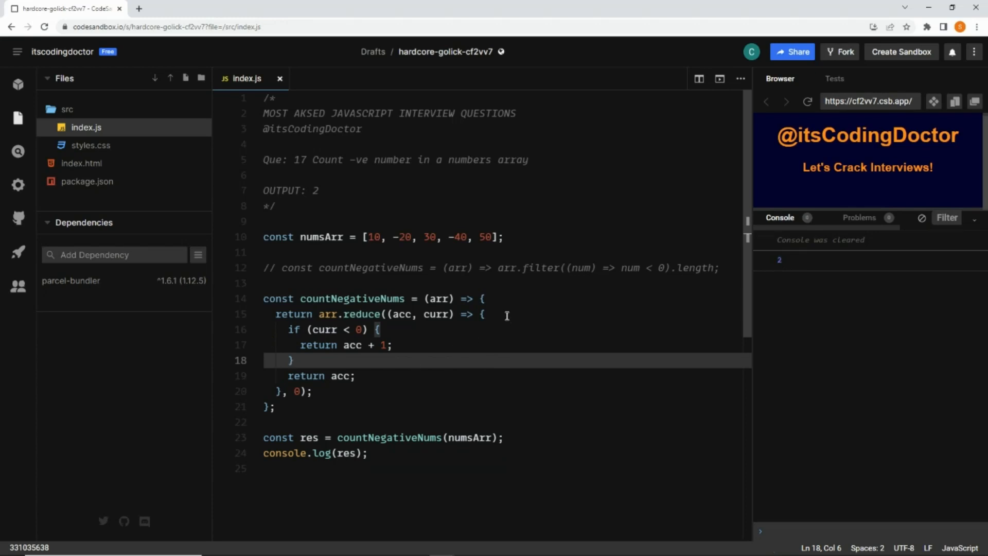
{"action": "mouse_move", "coordinate": [492, 323]}
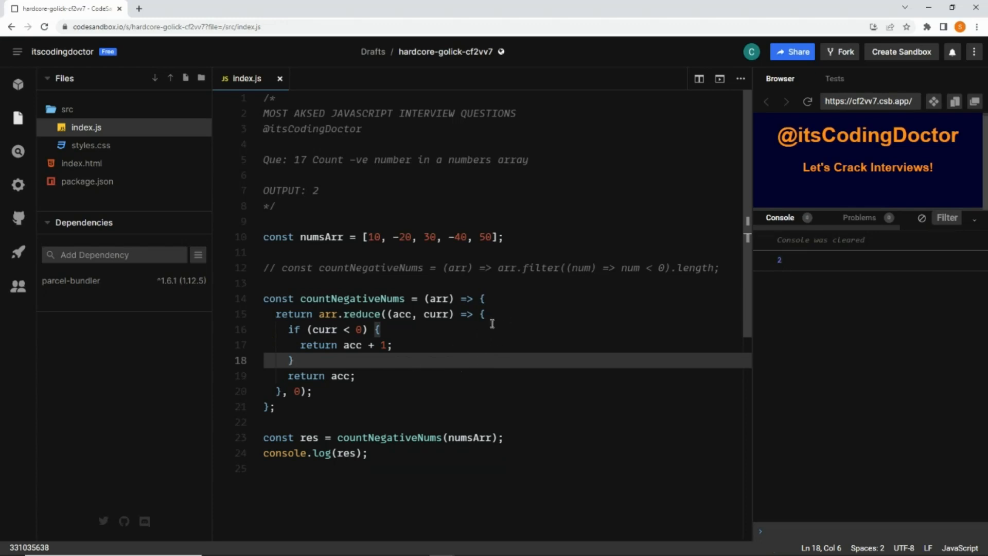
{"action": "mouse_move", "coordinate": [416, 361]}
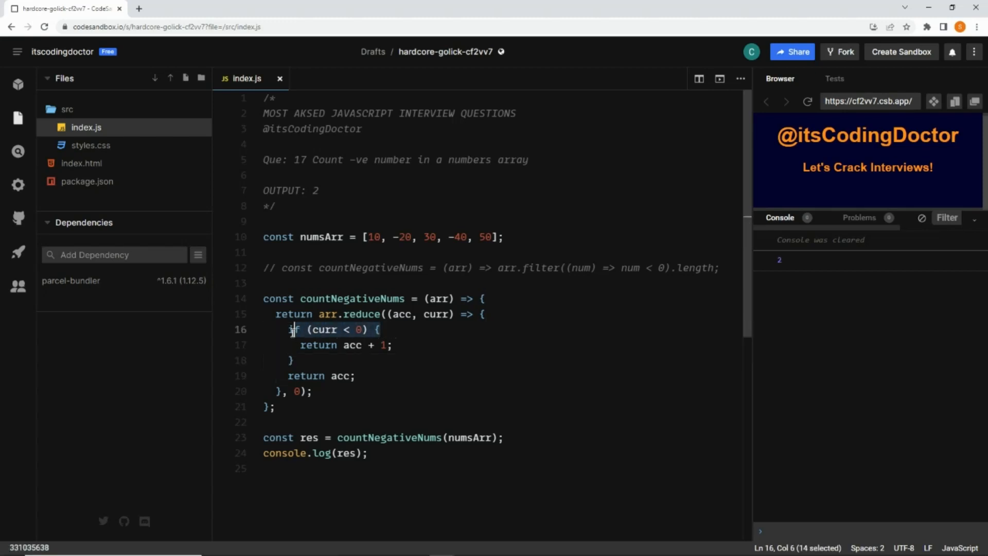
Rewrite the callback body as curr < 0 ? acc + 1 : acc, removing the opening brace
{"action": "left_click", "coordinate": [291, 391]}
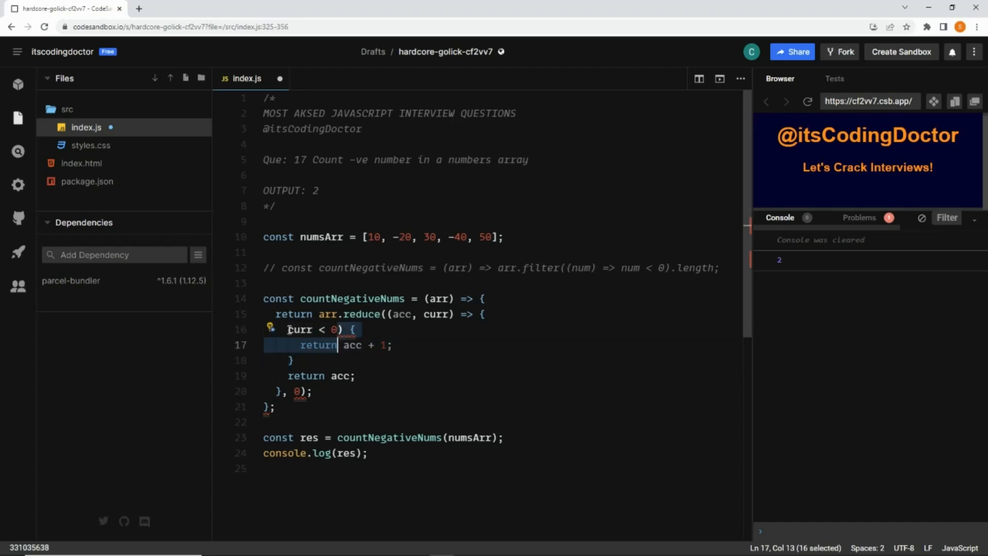
{"action": "type", "text": "?"}
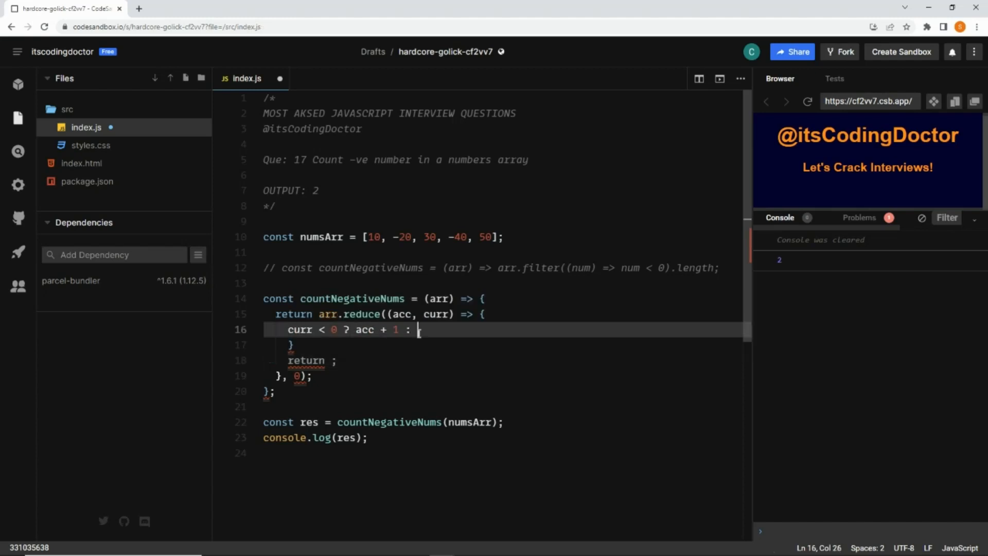
{"action": "type", "text": "acc;"}
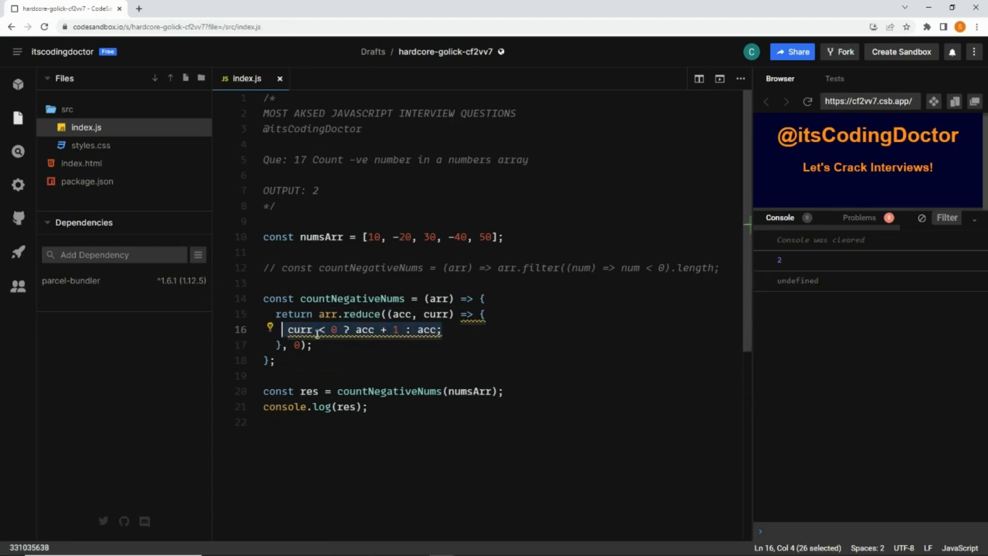
{"action": "key", "text": "Backspace"}
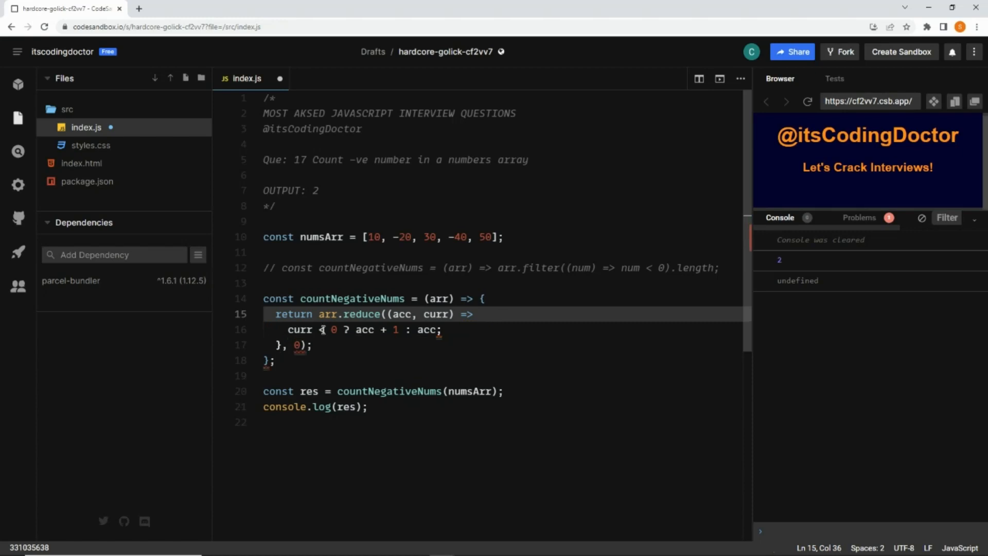
Join the reduce callback onto one line and clear the console output
{"action": "left_click", "coordinate": [287, 345]}
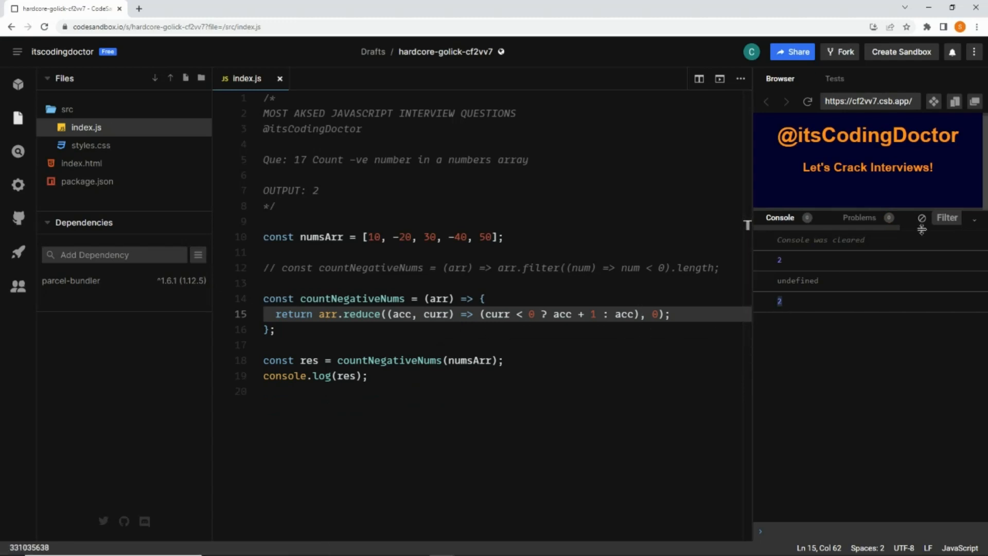
{"action": "left_click", "coordinate": [922, 217]}
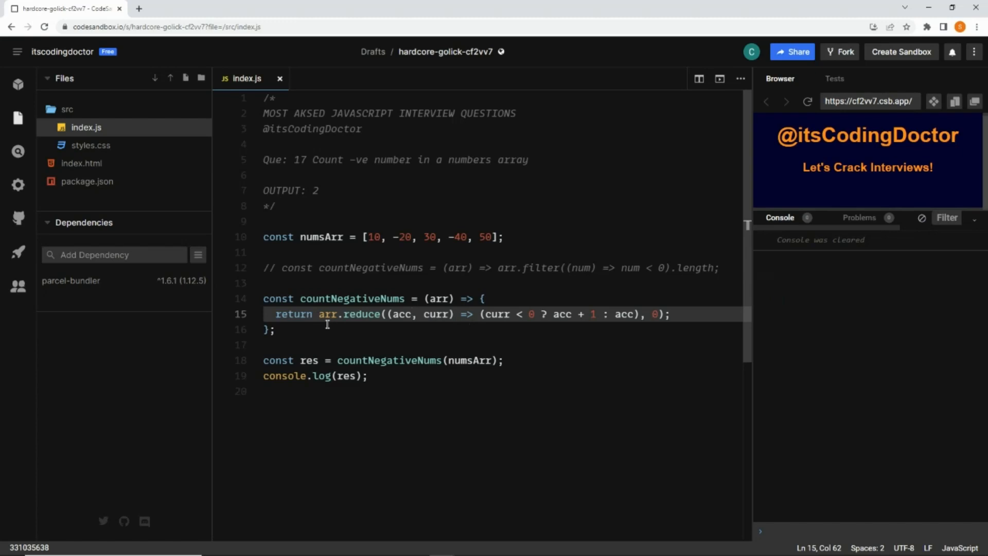
{"action": "mouse_move", "coordinate": [366, 322]}
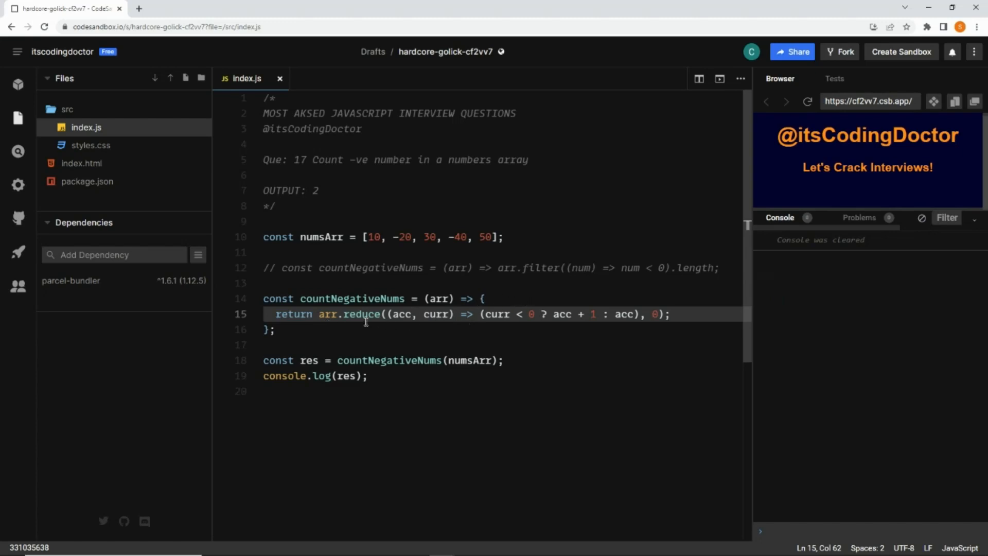